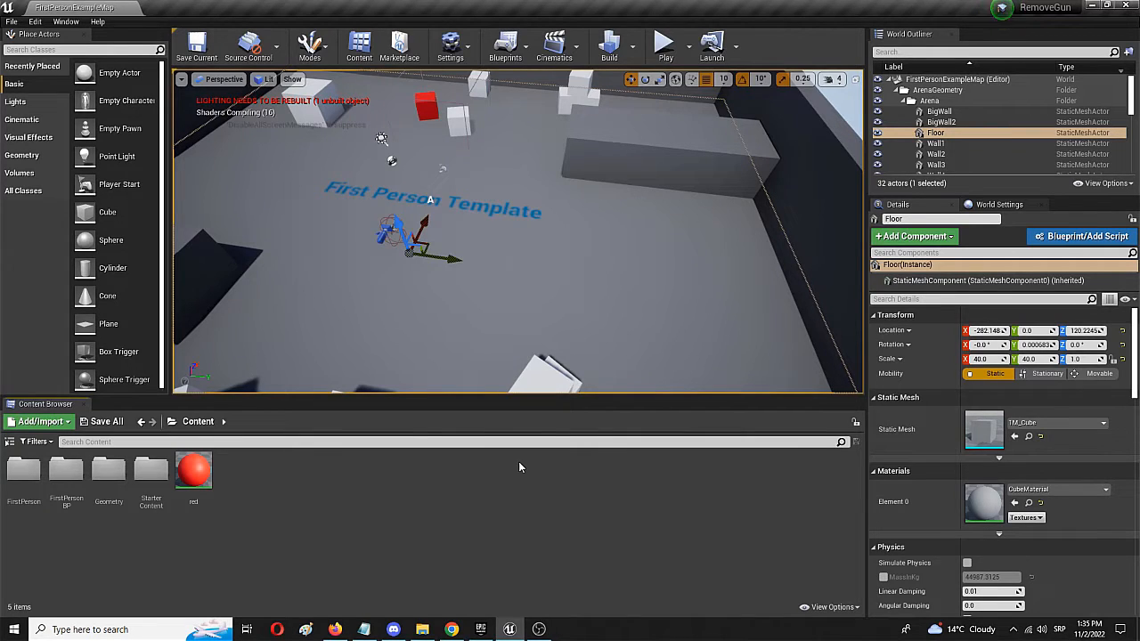
pyautogui.moveTo(324, 506)
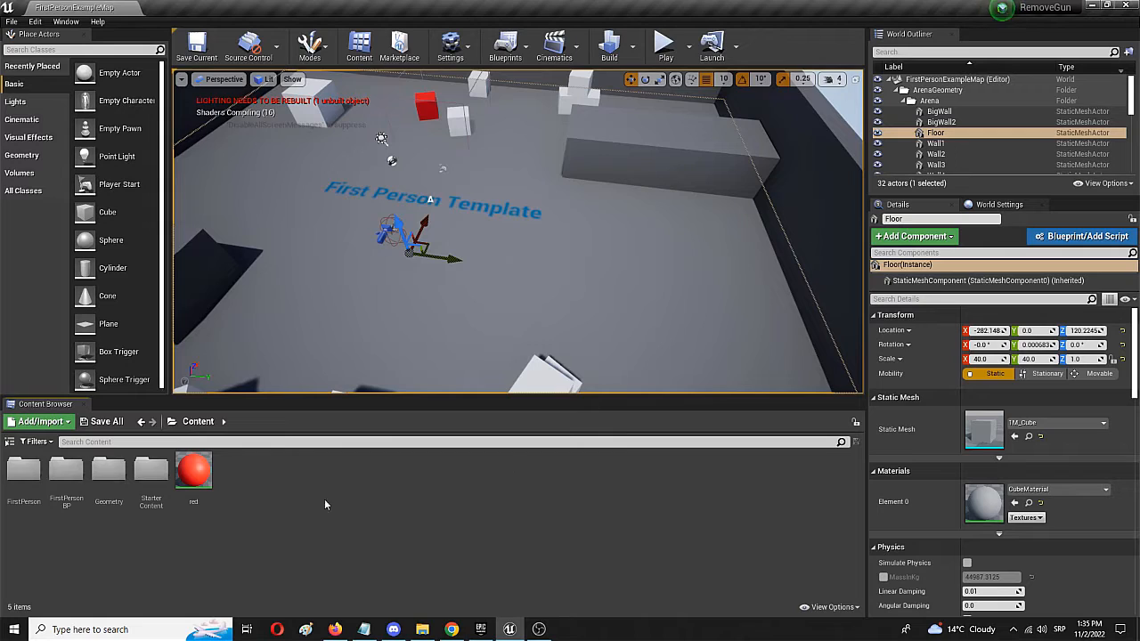
pyautogui.moveTo(306, 495)
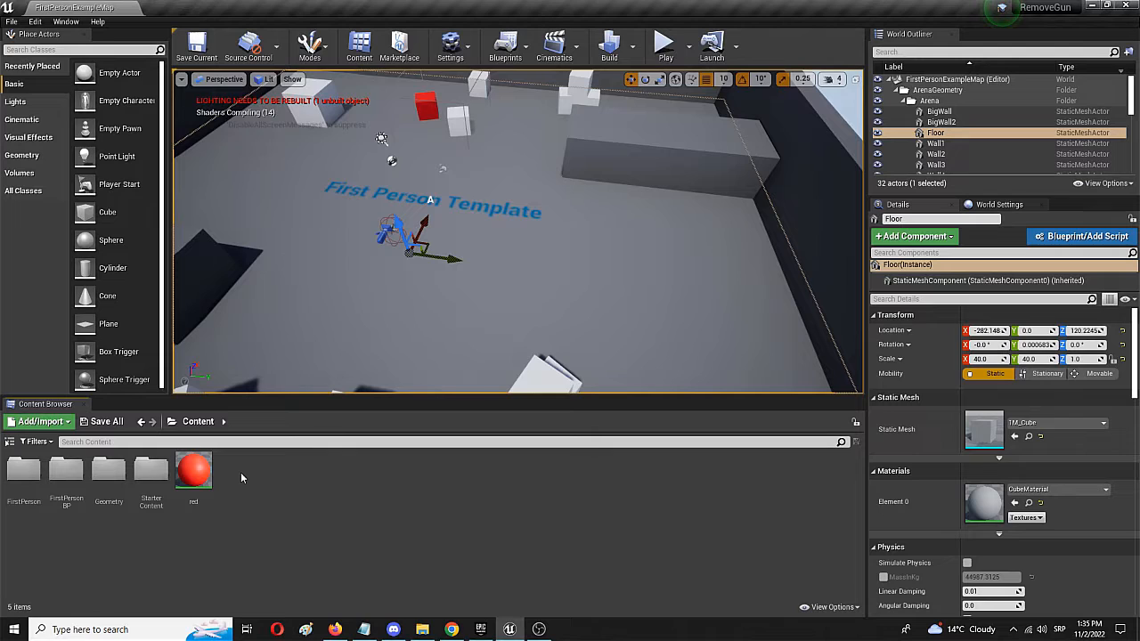
# Step: Add a new material asset in the Content folder and name it 'water'
pyautogui.click(41, 421)
pyautogui.write('water')
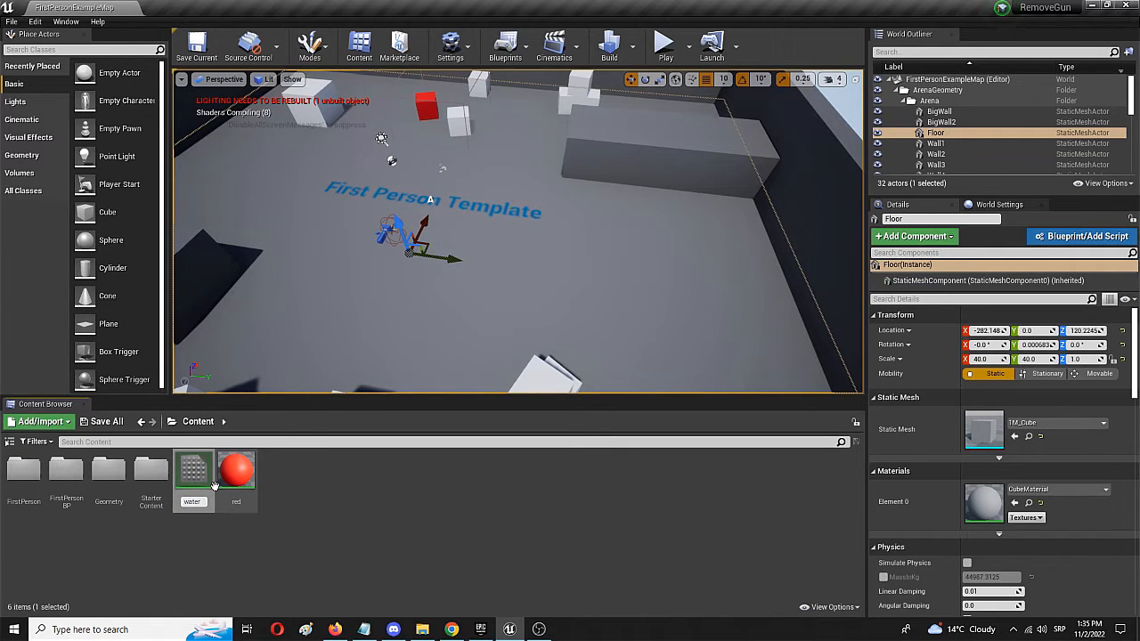
pyautogui.moveTo(235, 466)
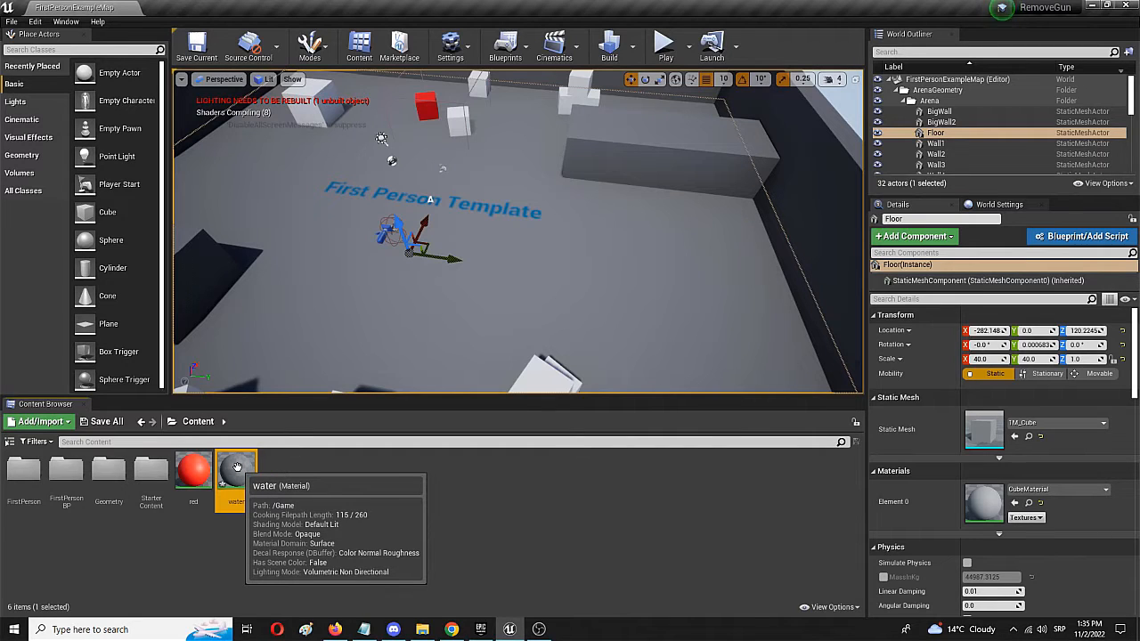
pyautogui.doubleClick(235, 472)
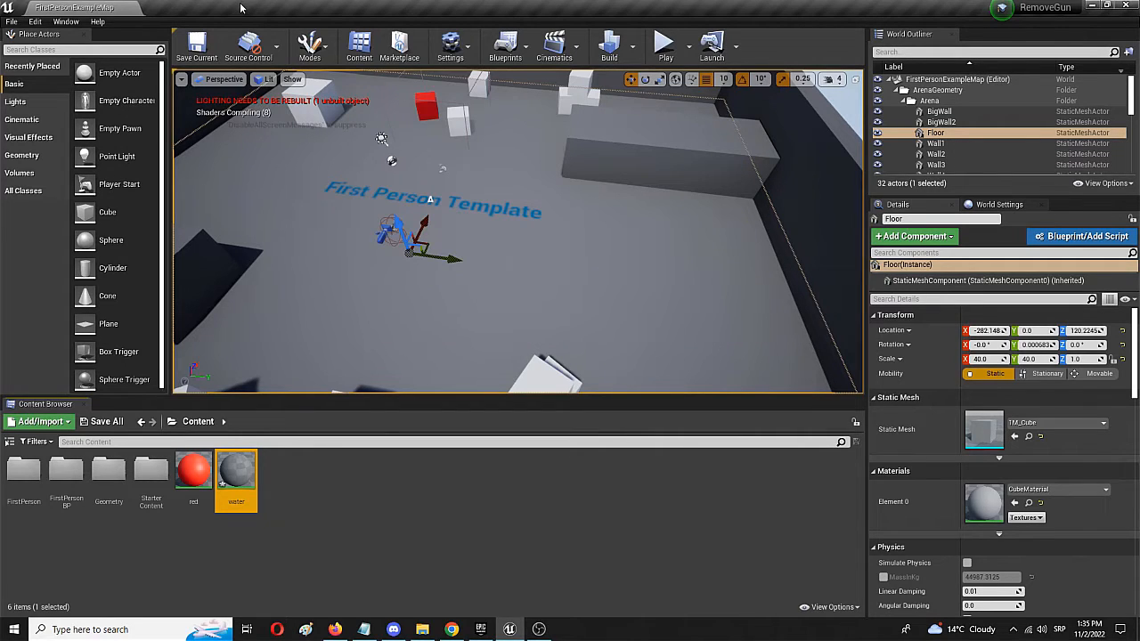
# Step: Bring up the water material in the Material Editor for Single Layer Water shading
pyautogui.doubleClick(235, 472)
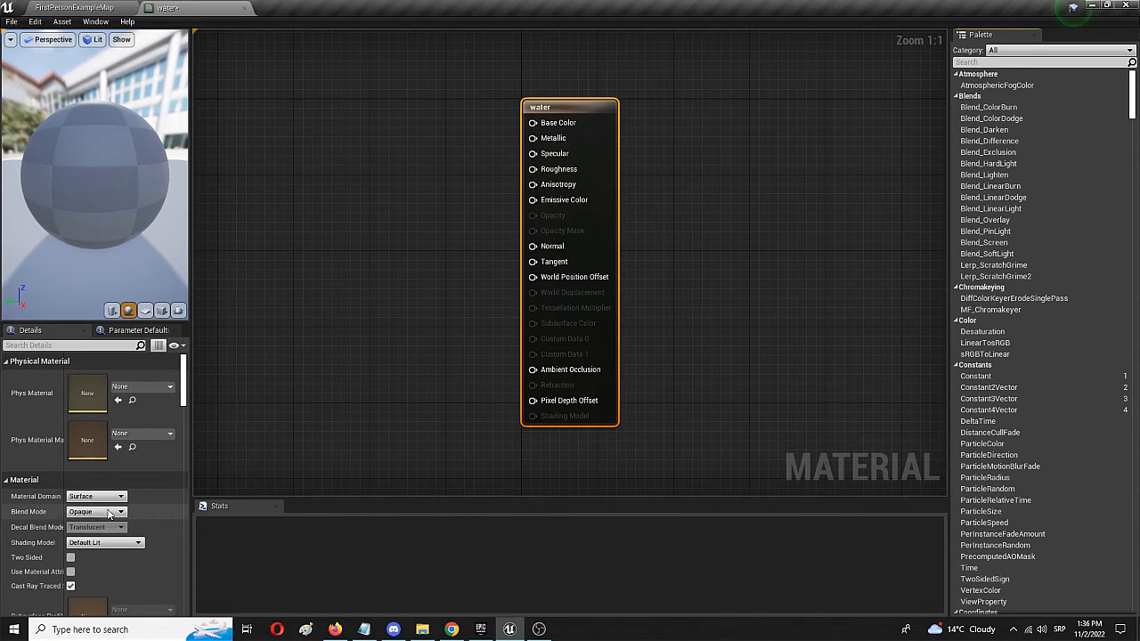
pyautogui.moveTo(96, 528)
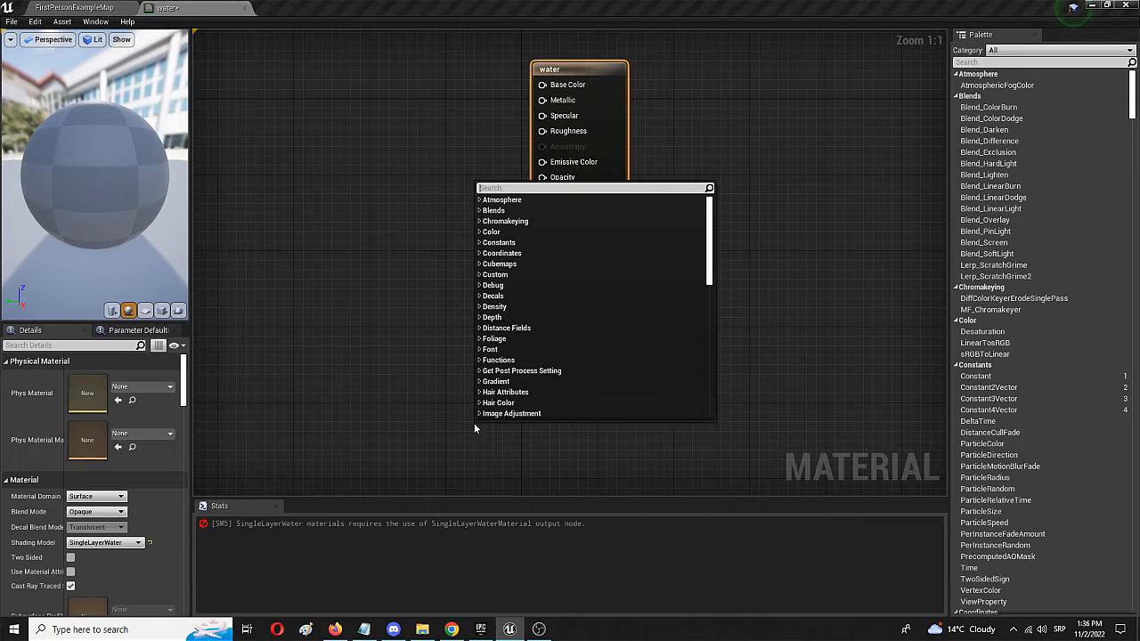
# Step: Add a Single Layer Water Material node to the water graph by searching 'single'
pyautogui.write('single')
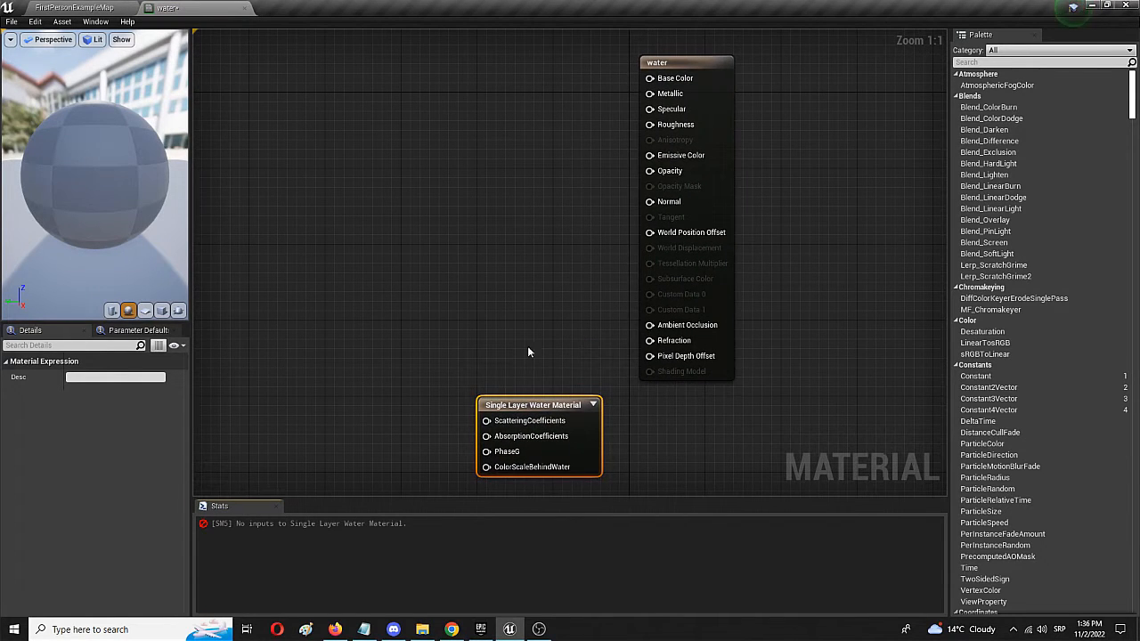
pyautogui.moveTo(695, 57)
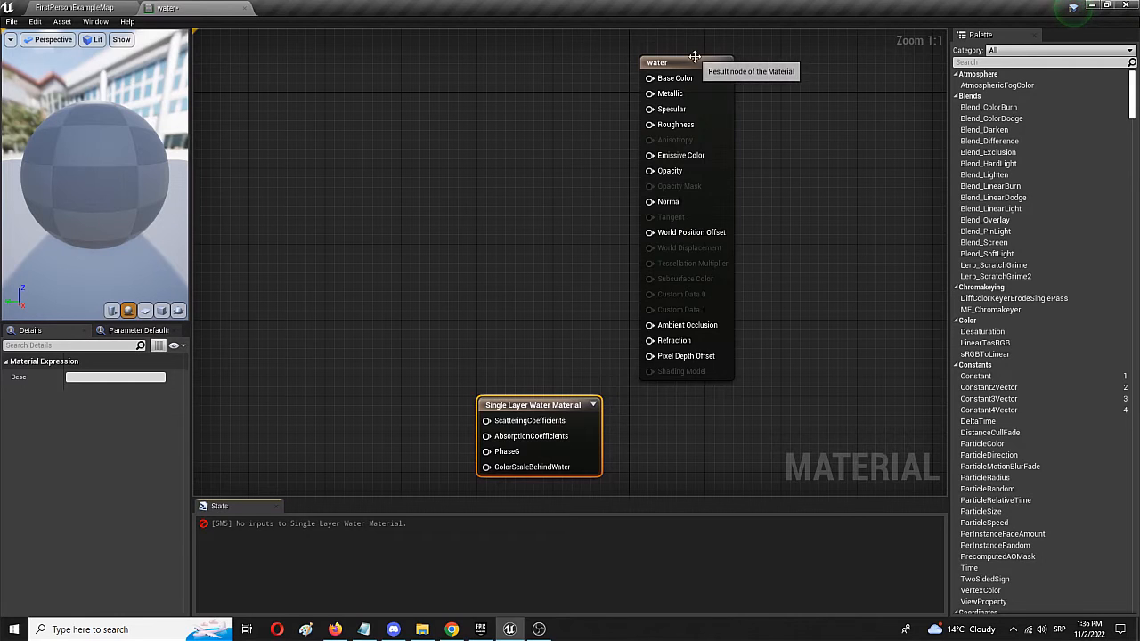
pyautogui.moveTo(506, 129)
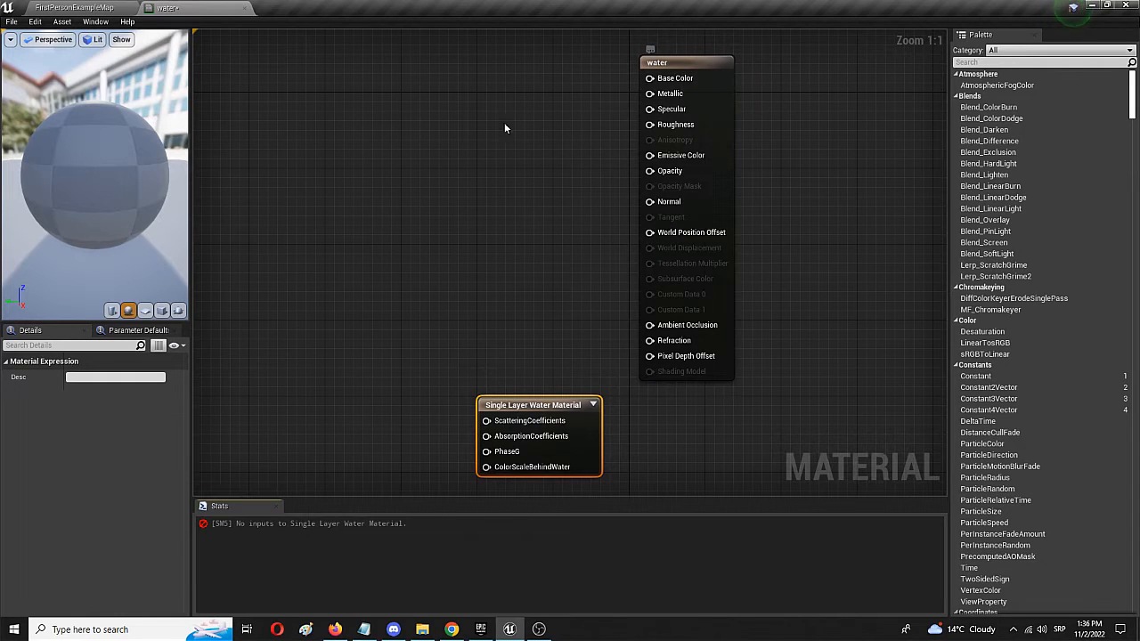
pyautogui.moveTo(628, 128)
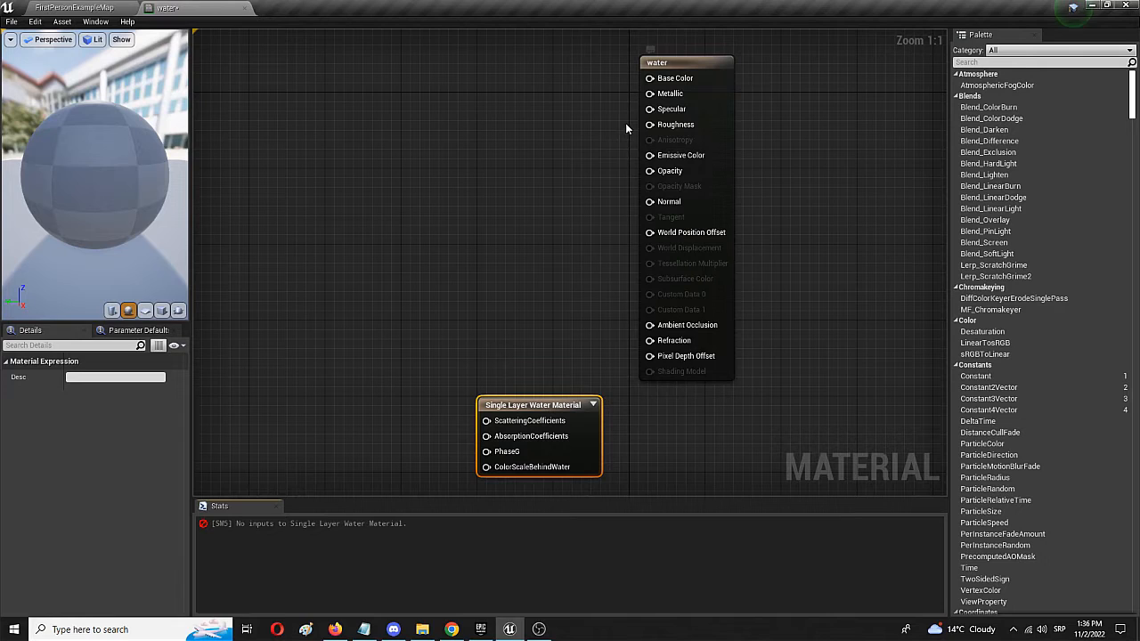
pyautogui.moveTo(710, 399)
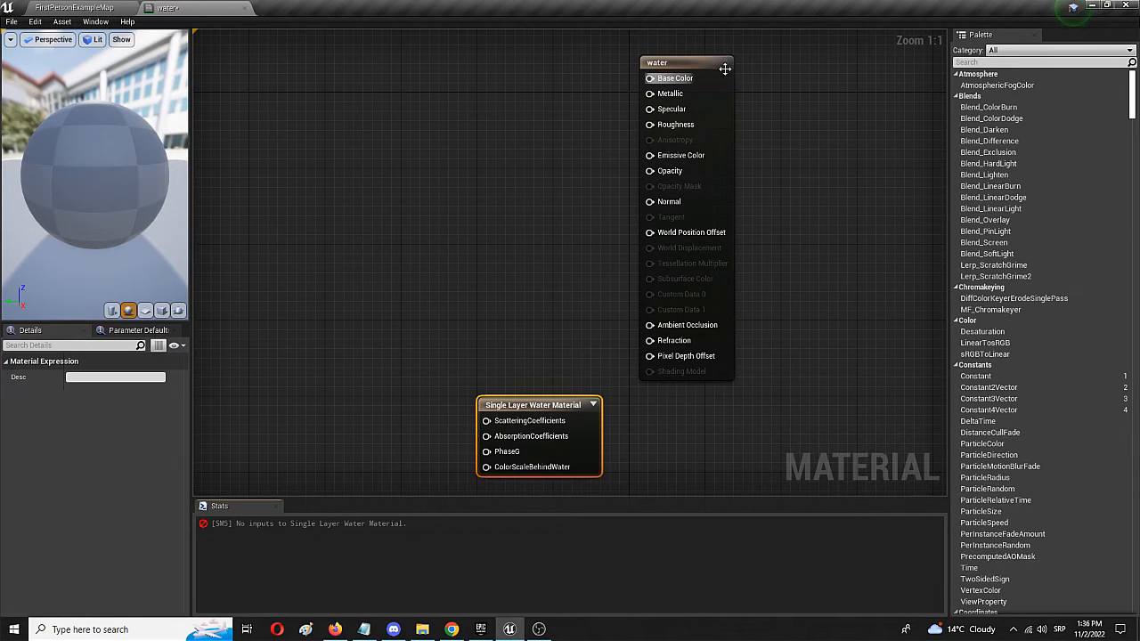
pyautogui.moveTo(670, 365)
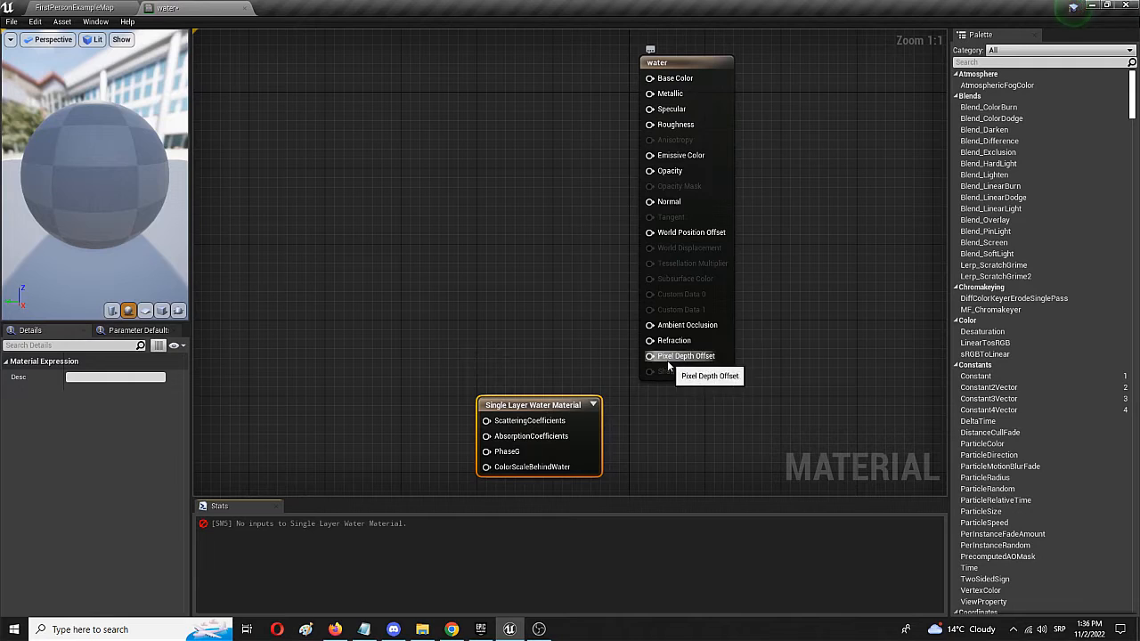
pyautogui.moveTo(448, 435)
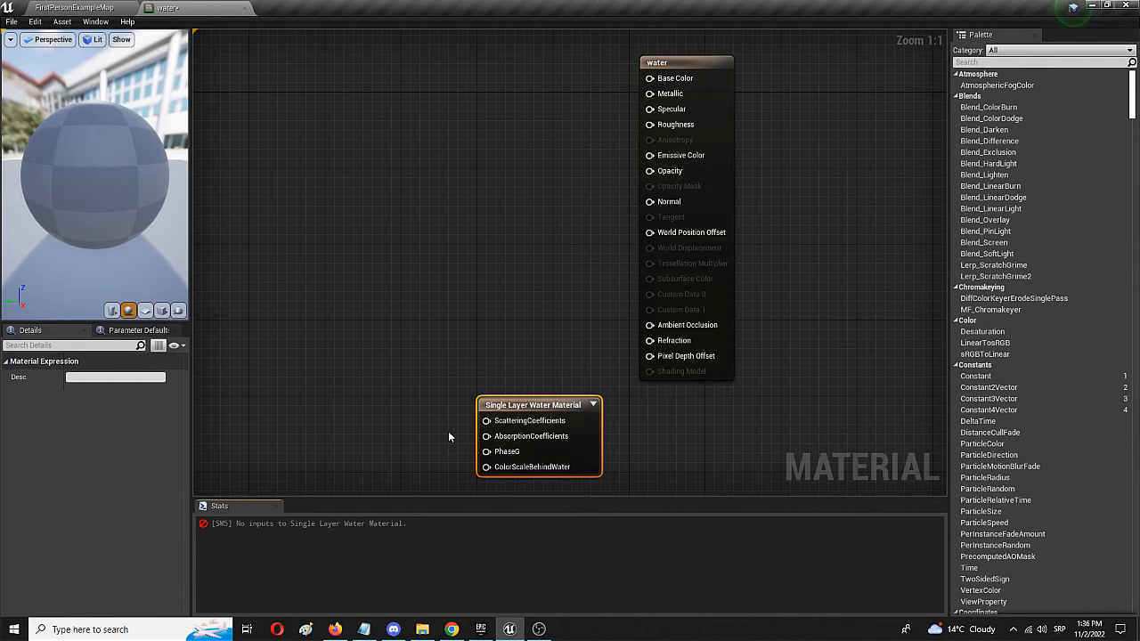
pyautogui.moveTo(506, 452)
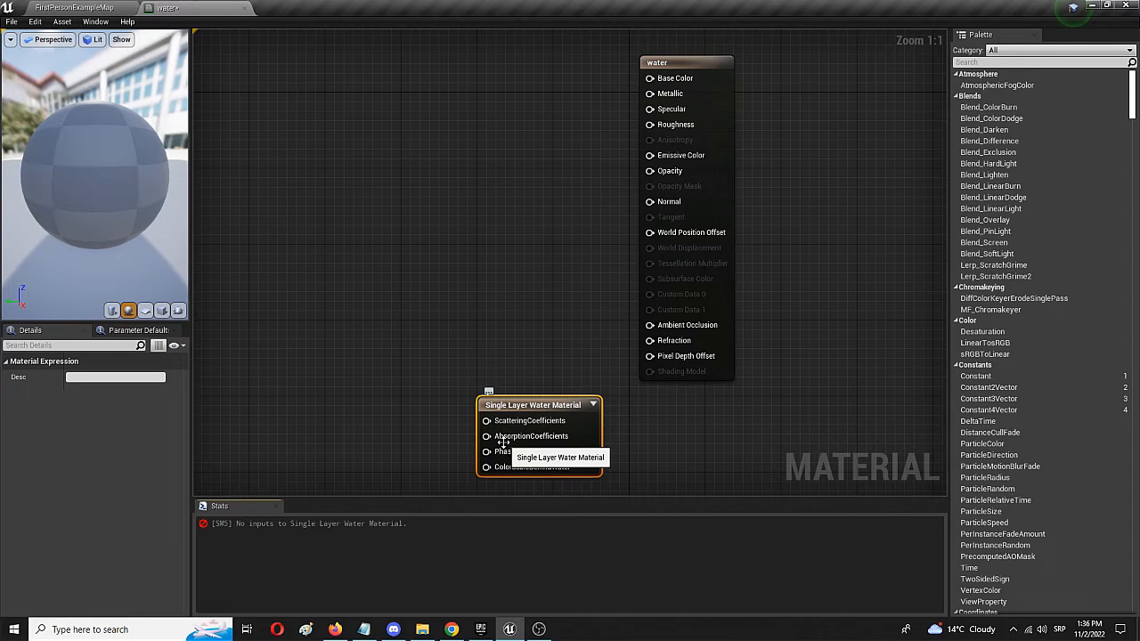
pyautogui.moveTo(488, 374)
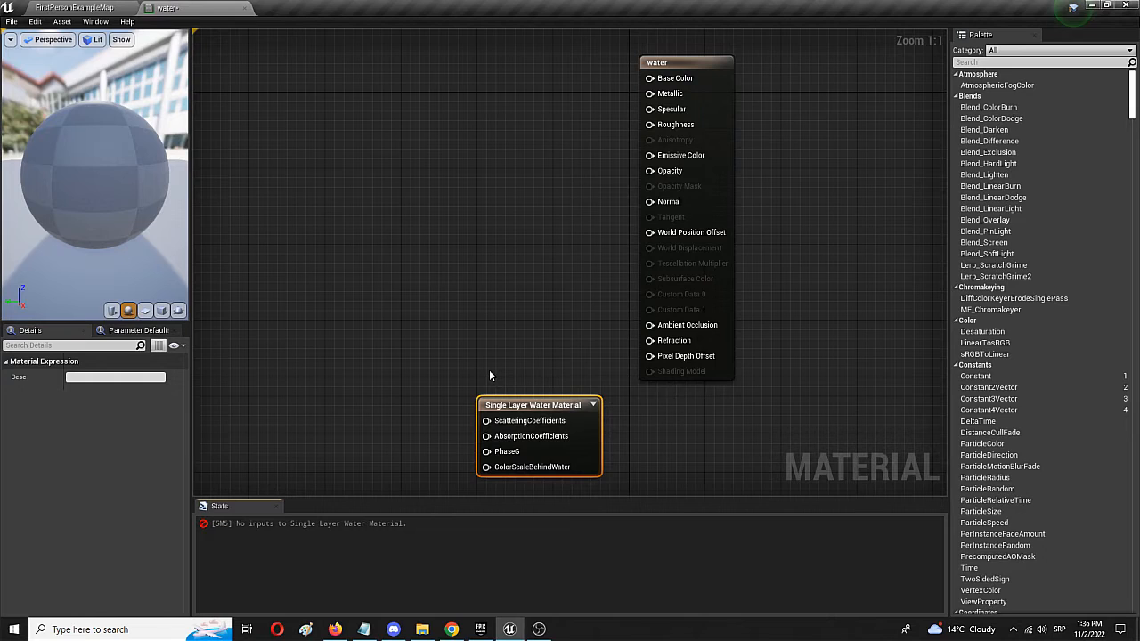
pyautogui.moveTo(355, 467)
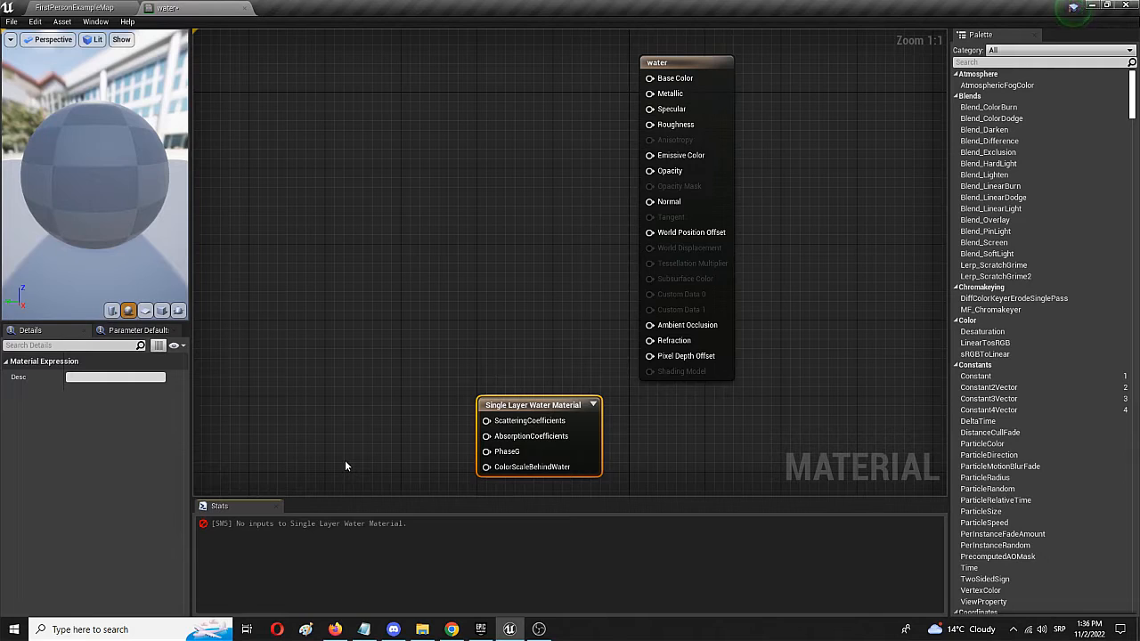
pyautogui.moveTo(372, 446)
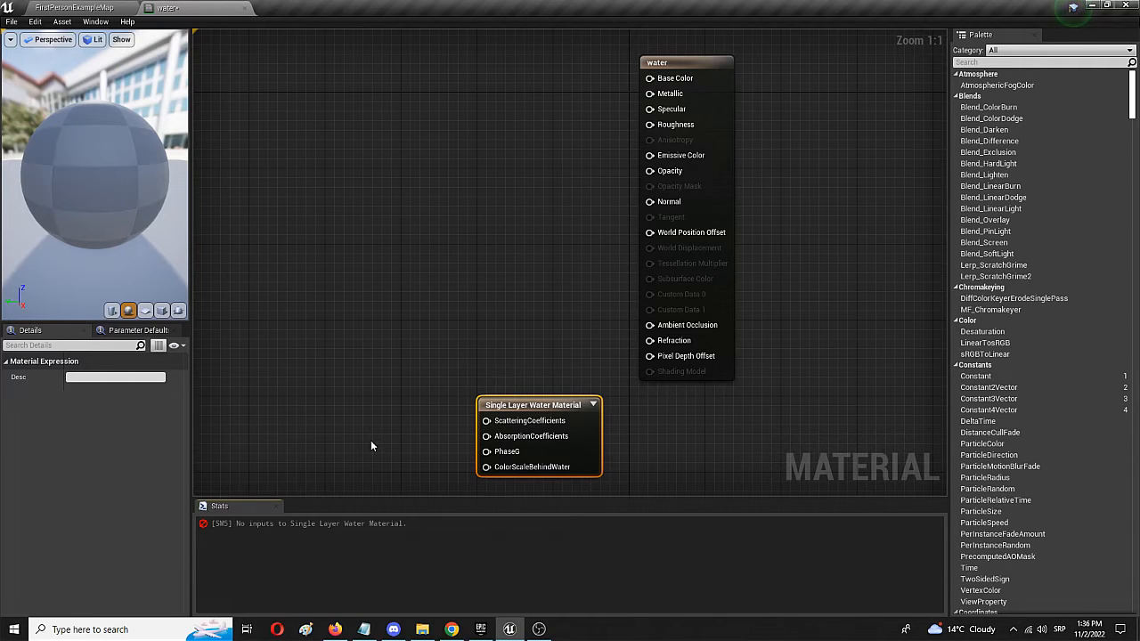
pyautogui.moveTo(343, 439)
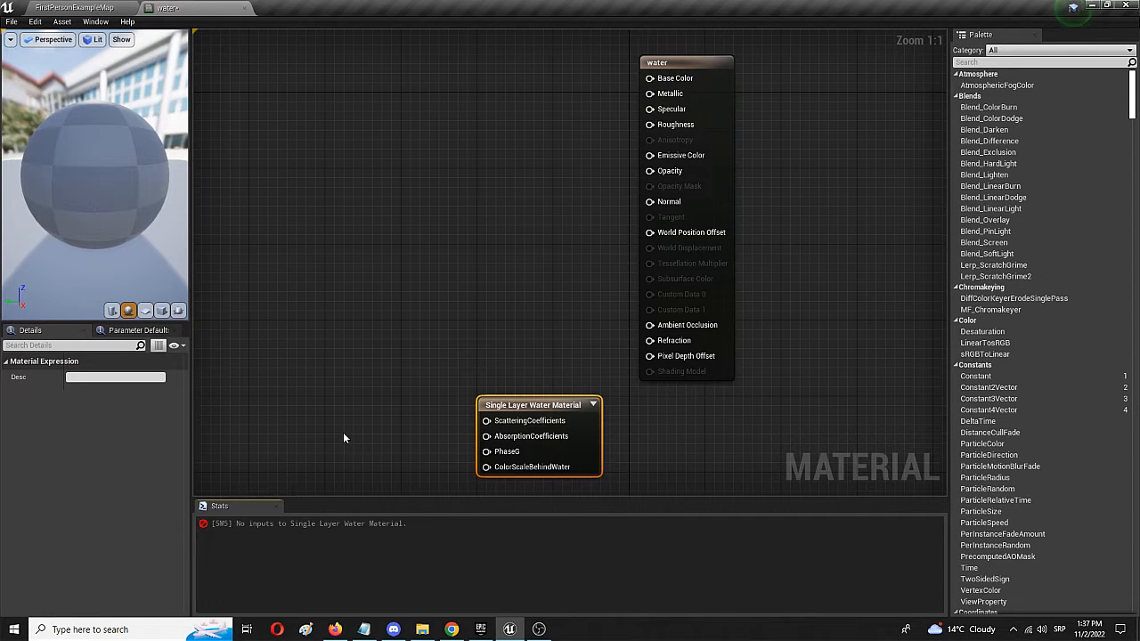
pyautogui.moveTo(337, 516)
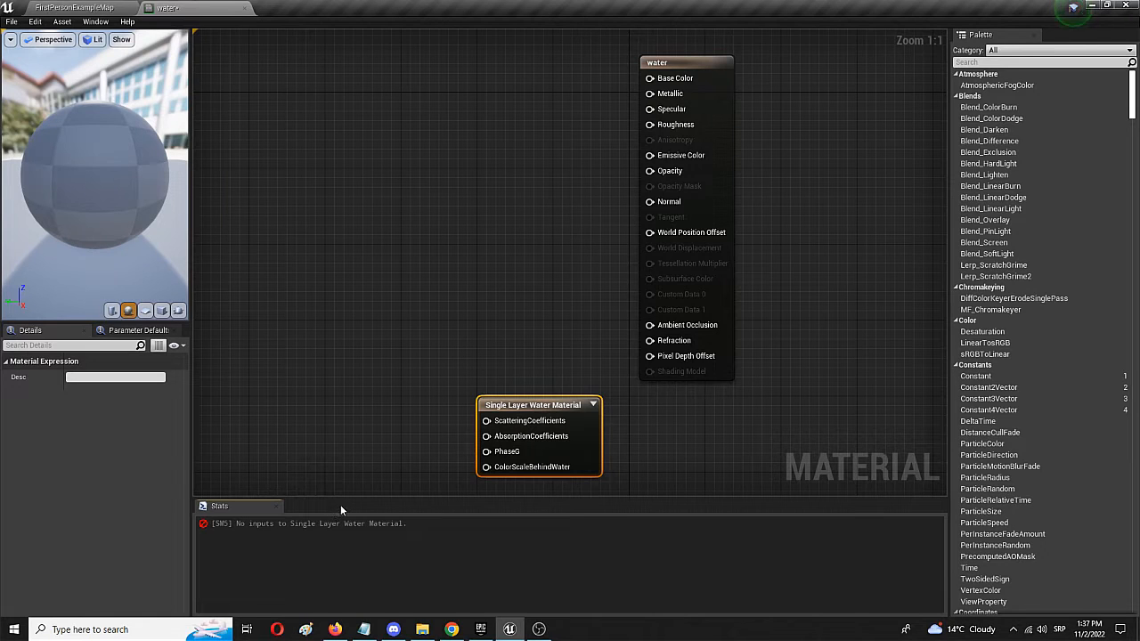
pyautogui.moveTo(346, 509)
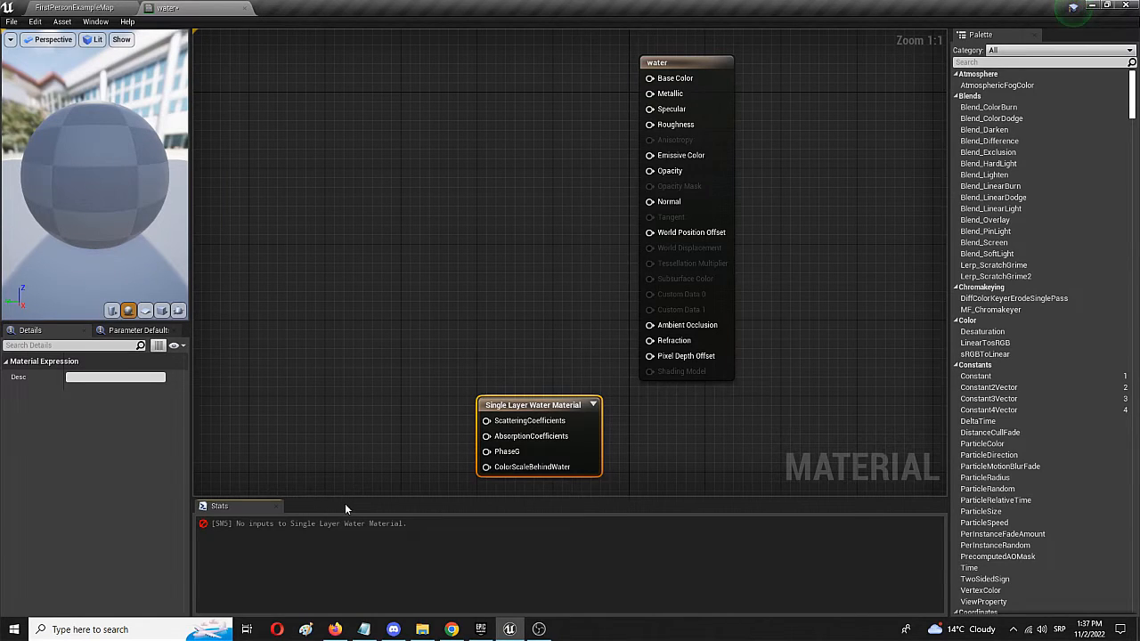
pyautogui.moveTo(260, 477)
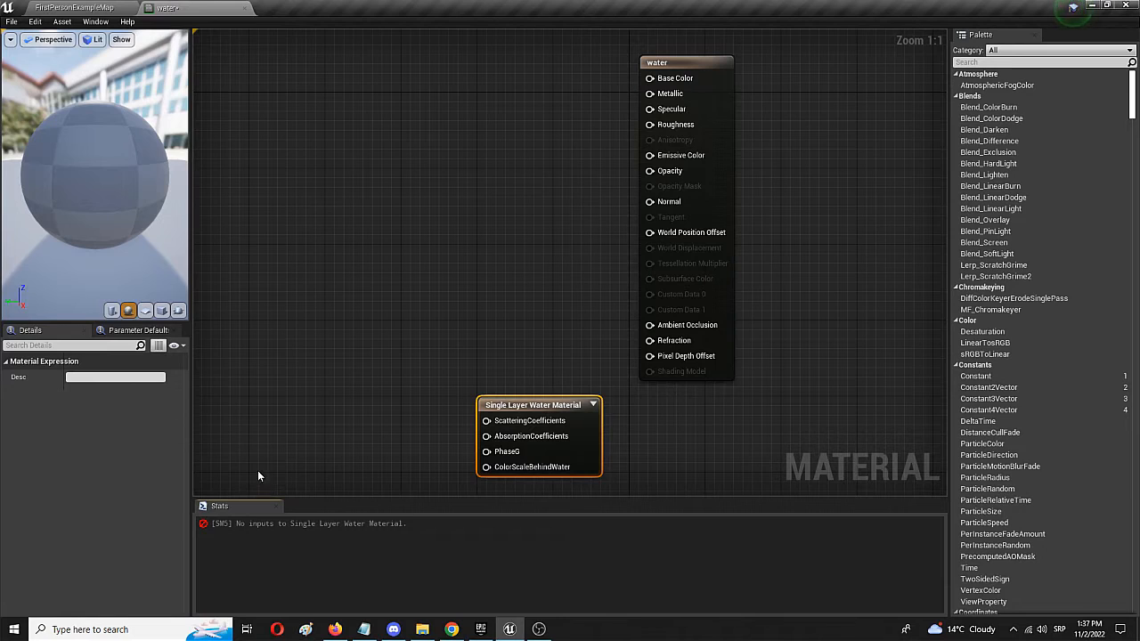
pyautogui.moveTo(280, 349)
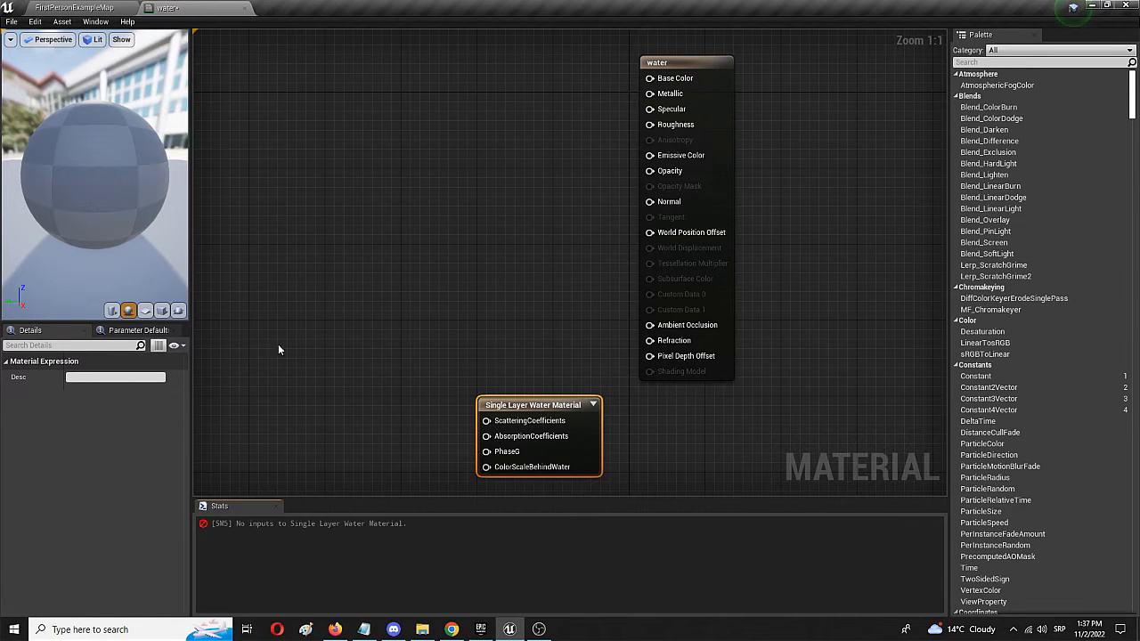
pyautogui.moveTo(199, 306)
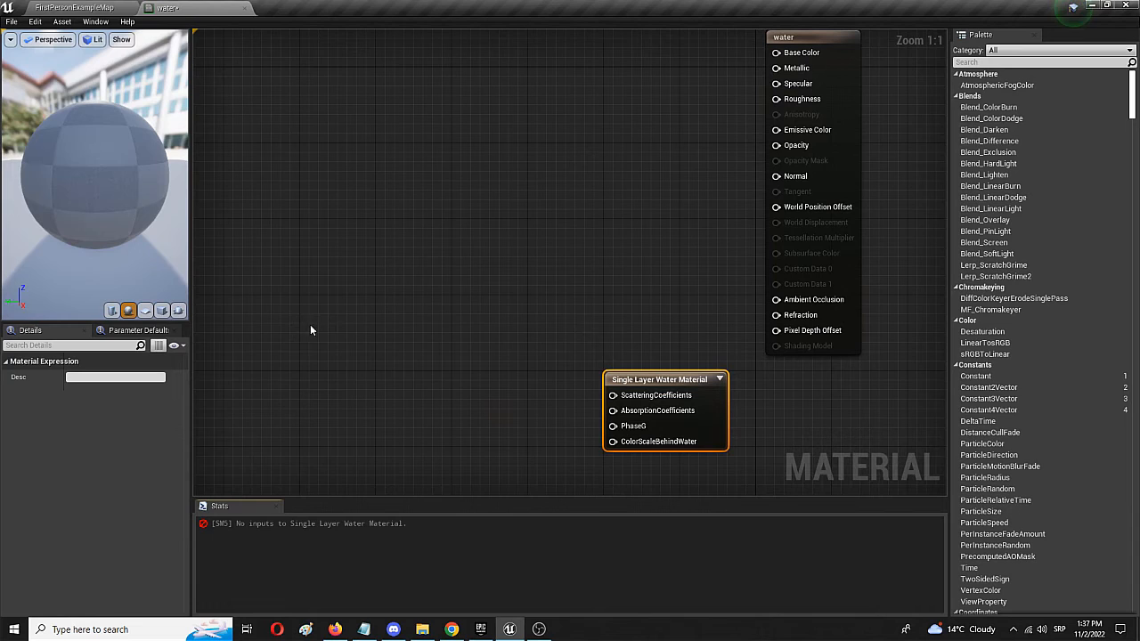
pyautogui.moveTo(508, 417)
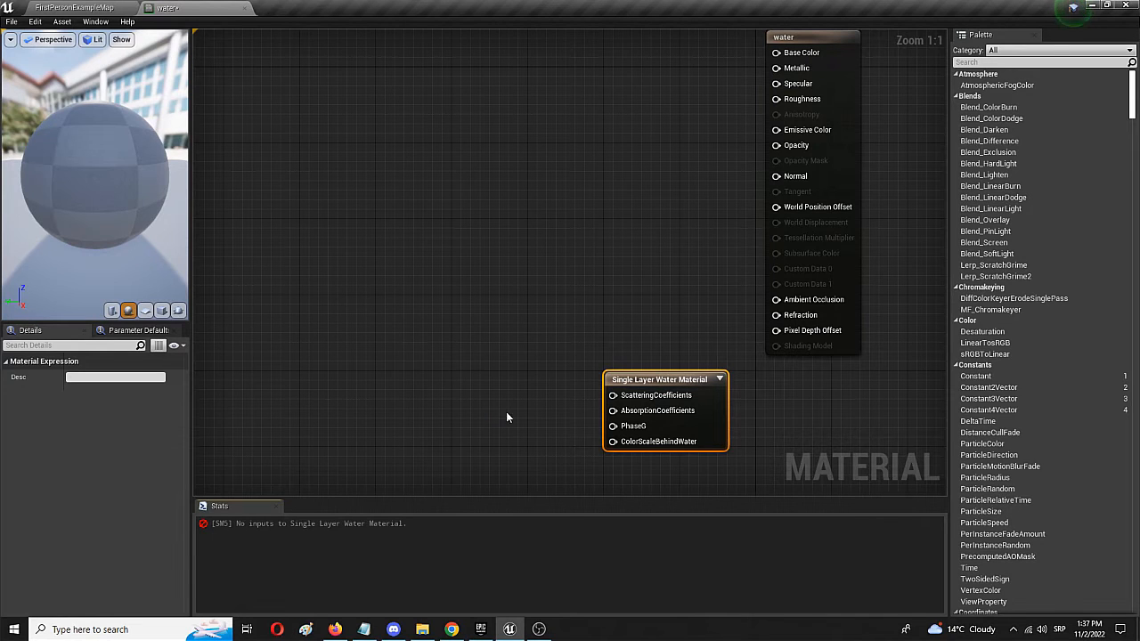
pyautogui.moveTo(413, 387)
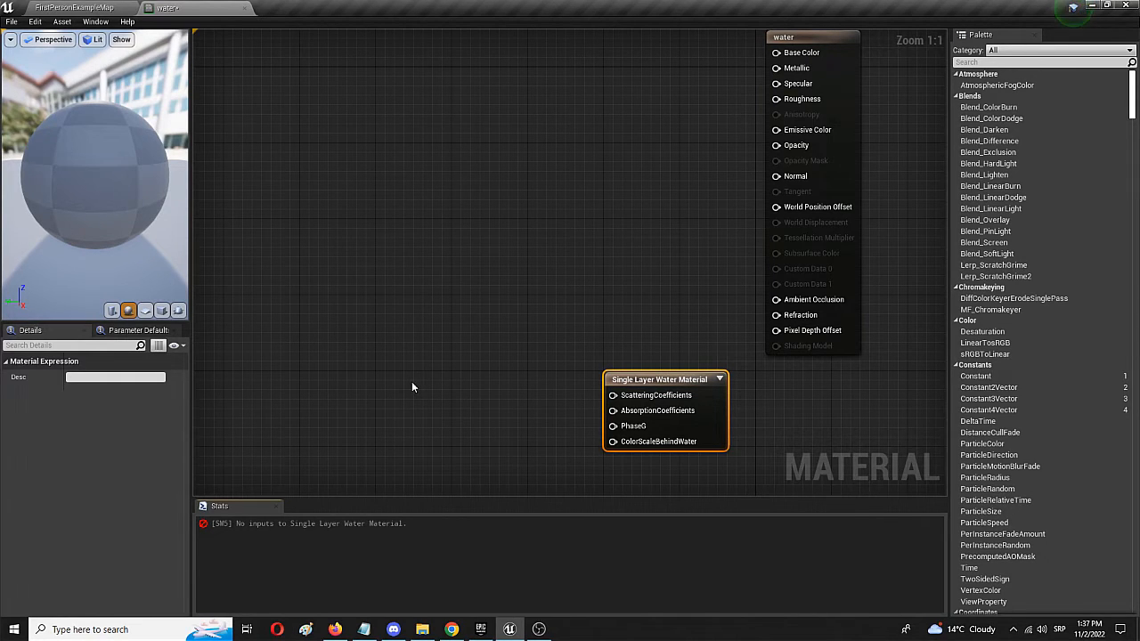
pyautogui.moveTo(638, 422)
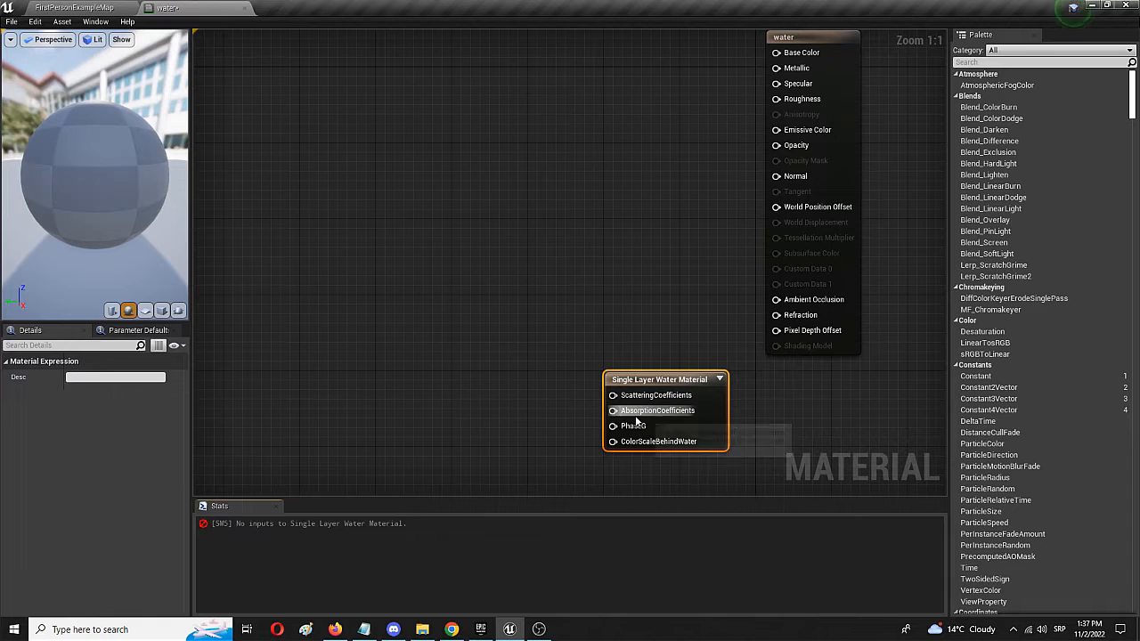
pyautogui.moveTo(310, 360)
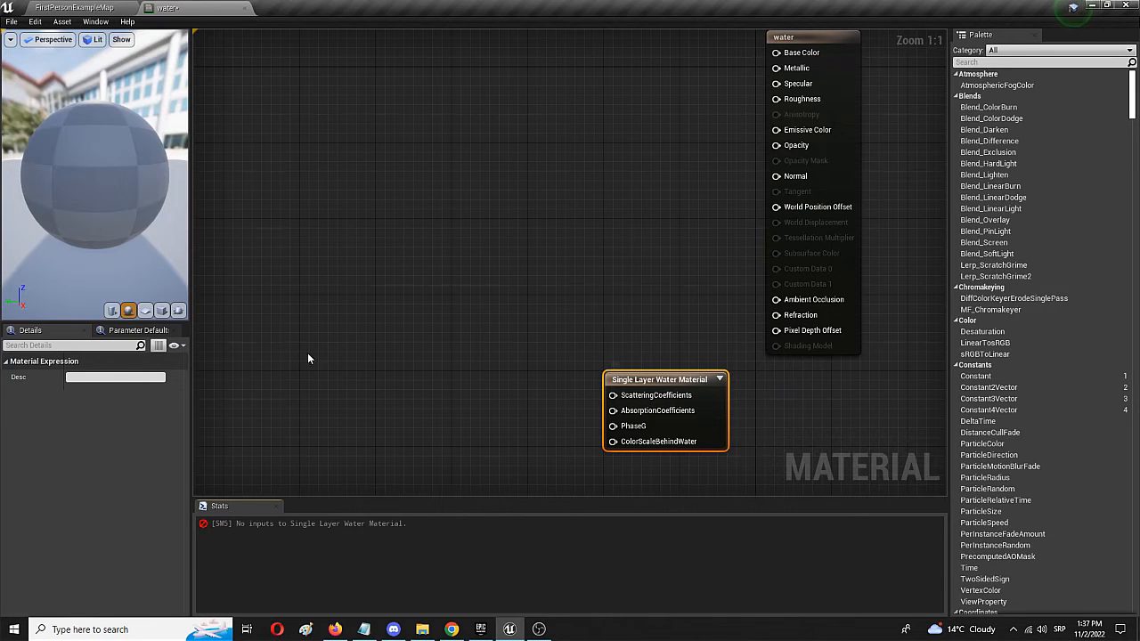
pyautogui.moveTo(877, 50)
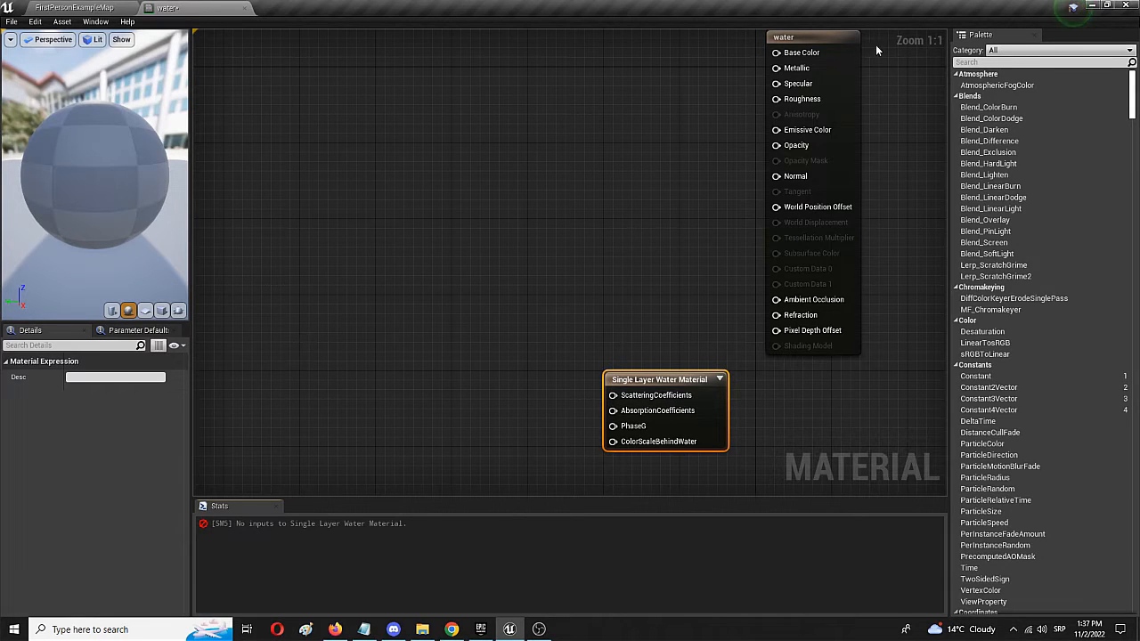
pyautogui.moveTo(397, 317)
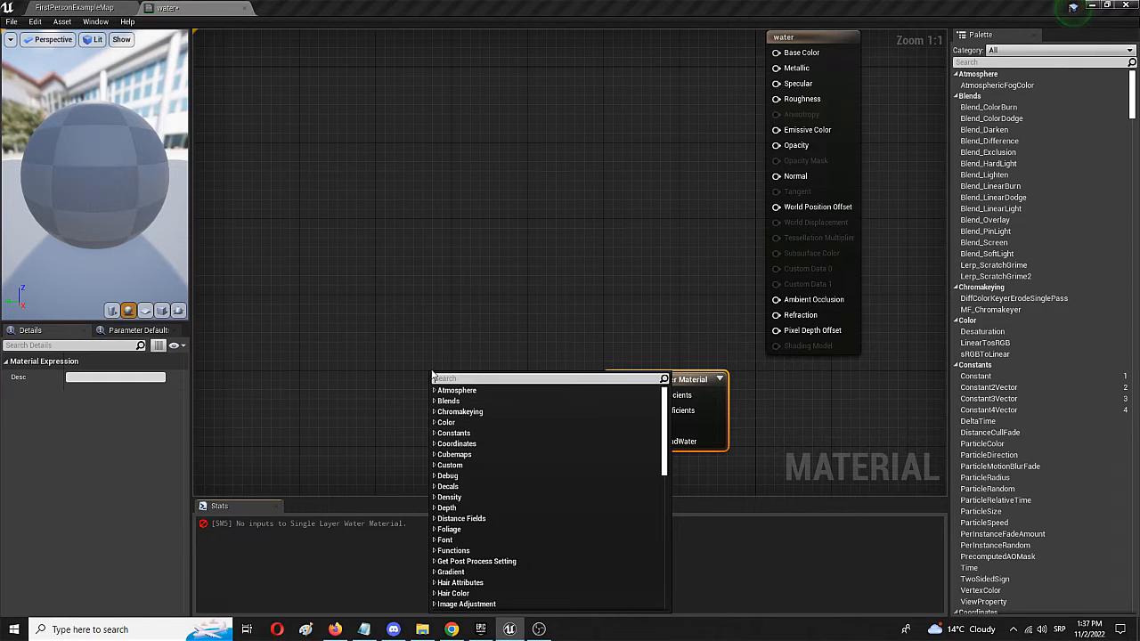
# Step: Add a Constant3Vector via 'vect' to feed the AbsorptionCoefficients input
pyautogui.write('vect')
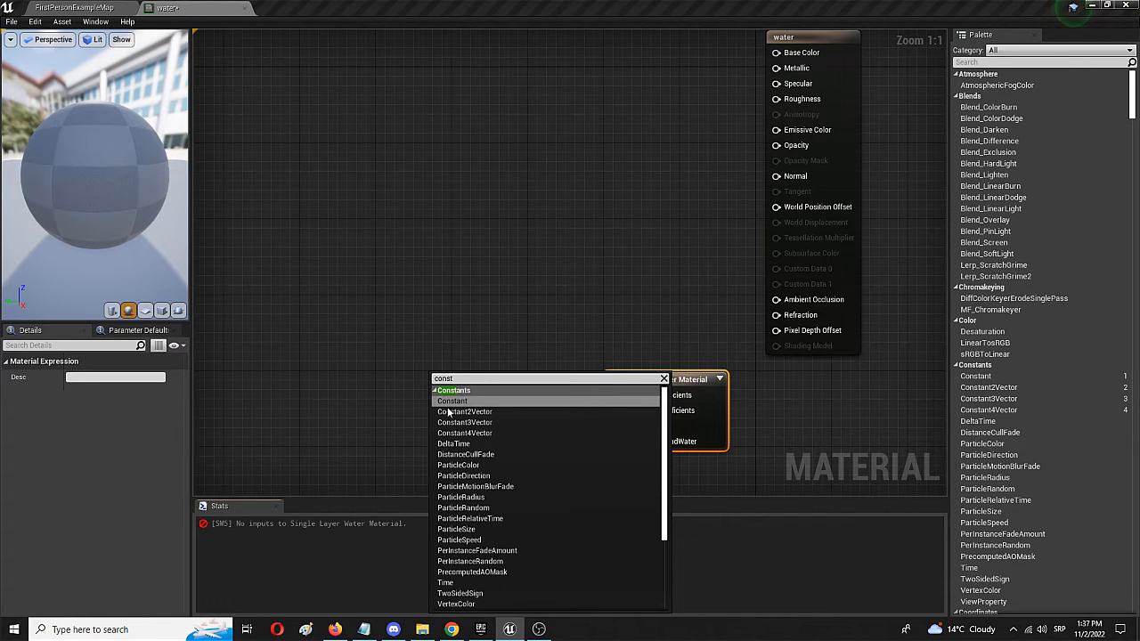
pyautogui.click(464, 412)
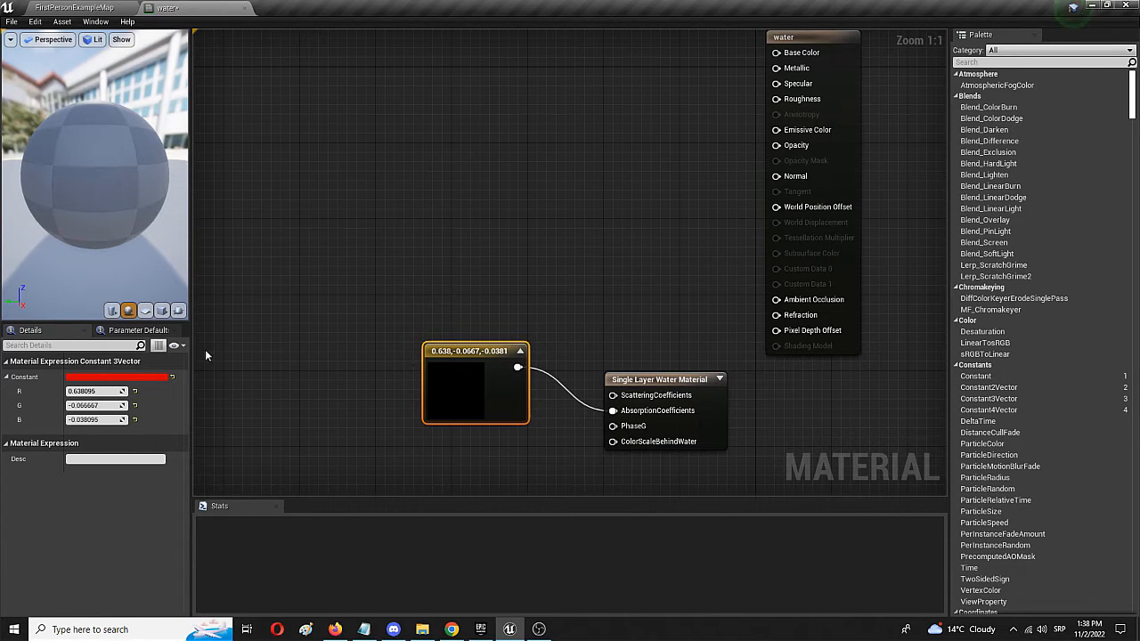
pyautogui.moveTo(652, 403)
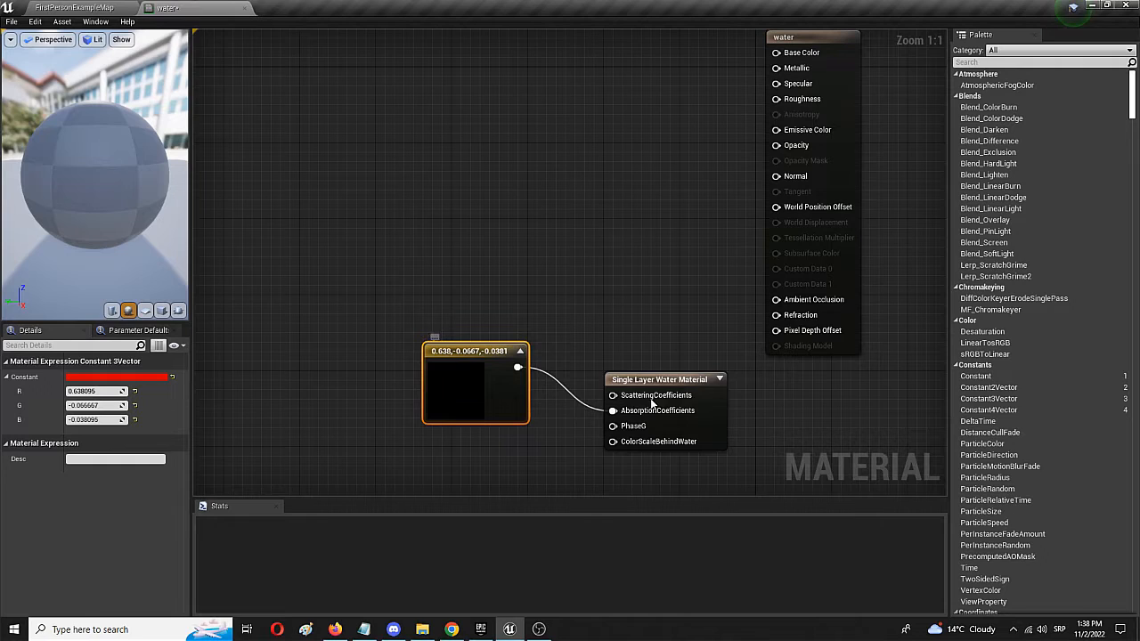
pyautogui.moveTo(364, 363)
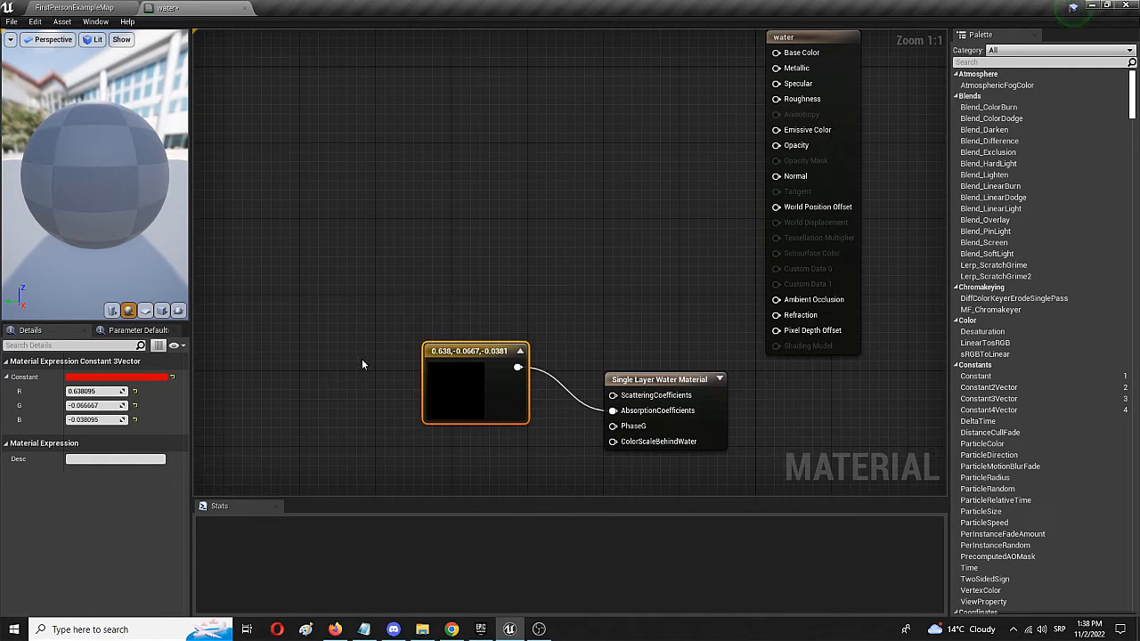
pyautogui.moveTo(427, 259)
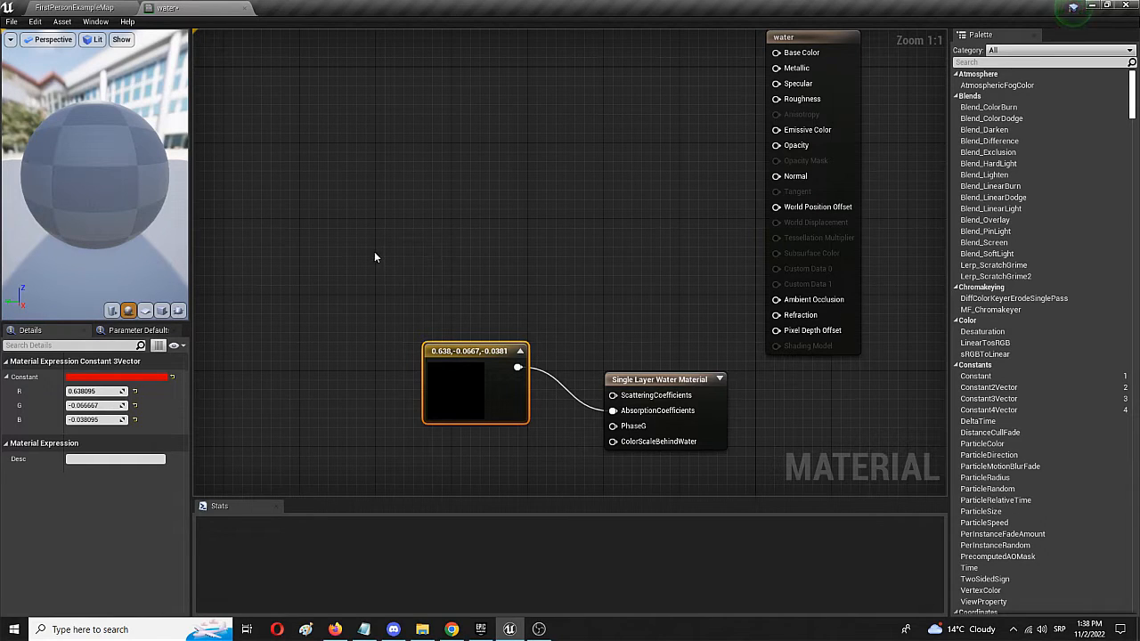
pyautogui.moveTo(488, 357)
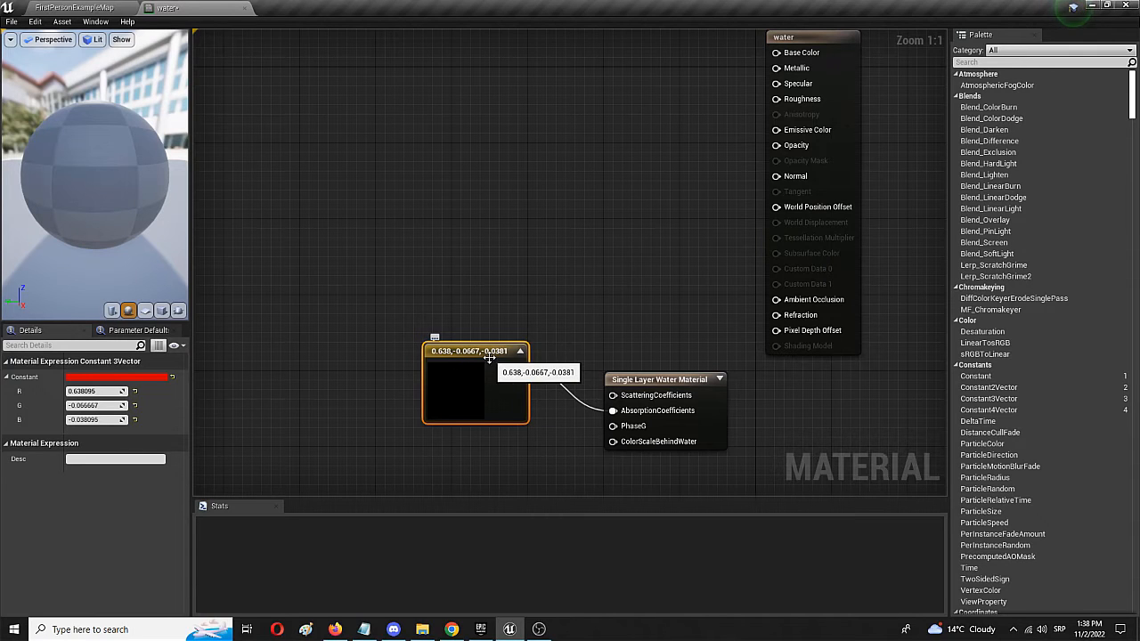
pyautogui.moveTo(632, 114)
pyautogui.write('o')
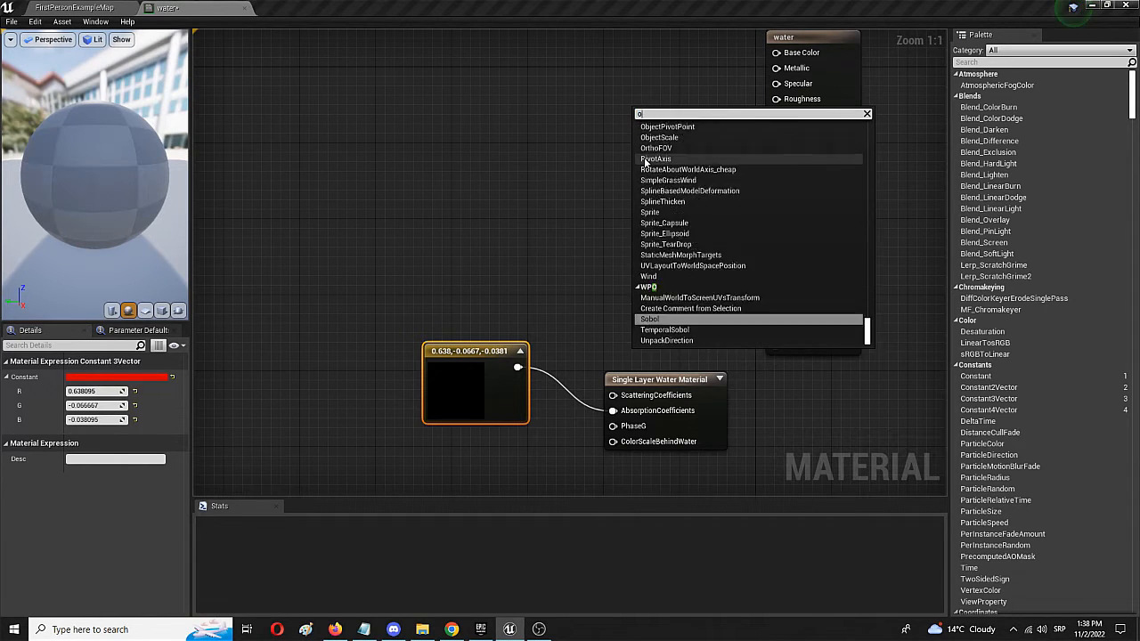
# Step: Add a Constant node set to 0.5 and duplicate it into three 0.5 constants
pyautogui.write('consta')
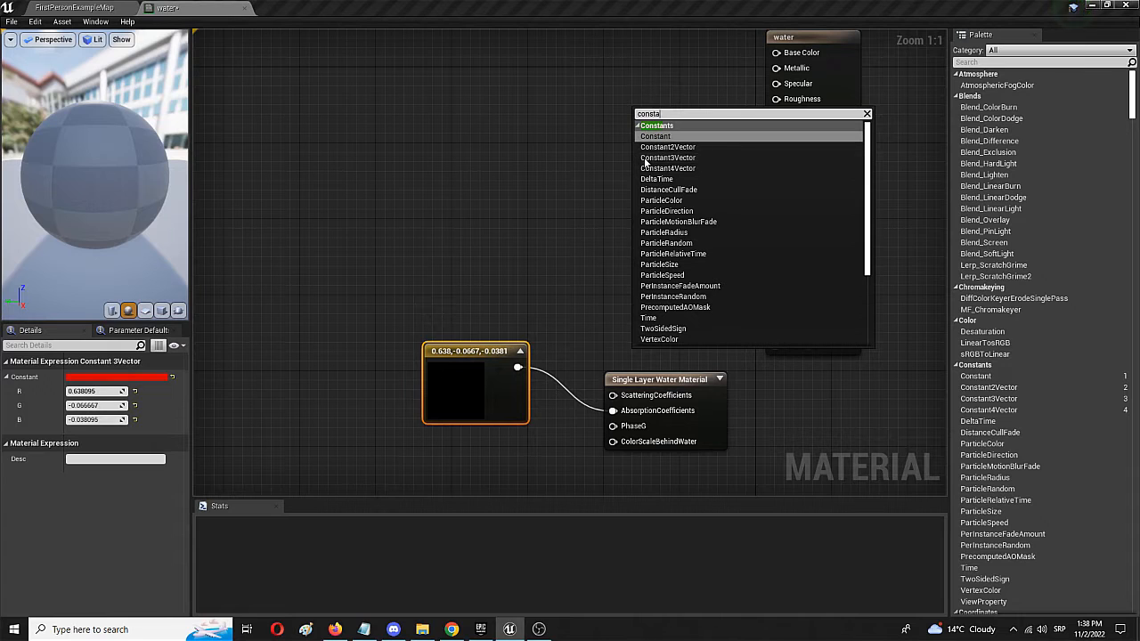
pyautogui.click(655, 136)
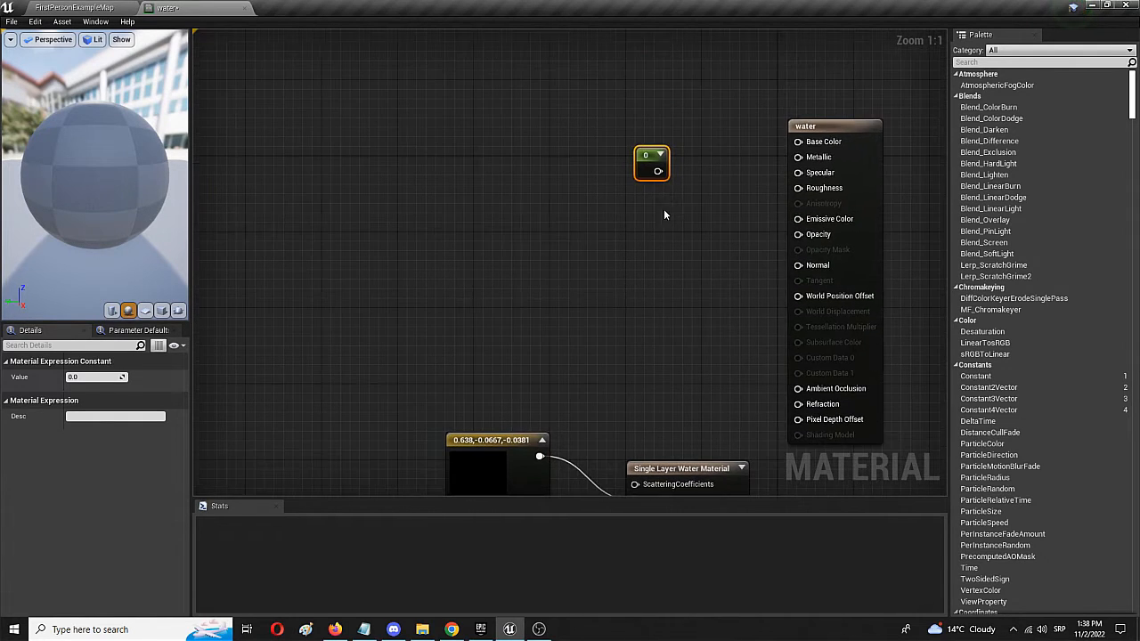
pyautogui.moveTo(734, 167)
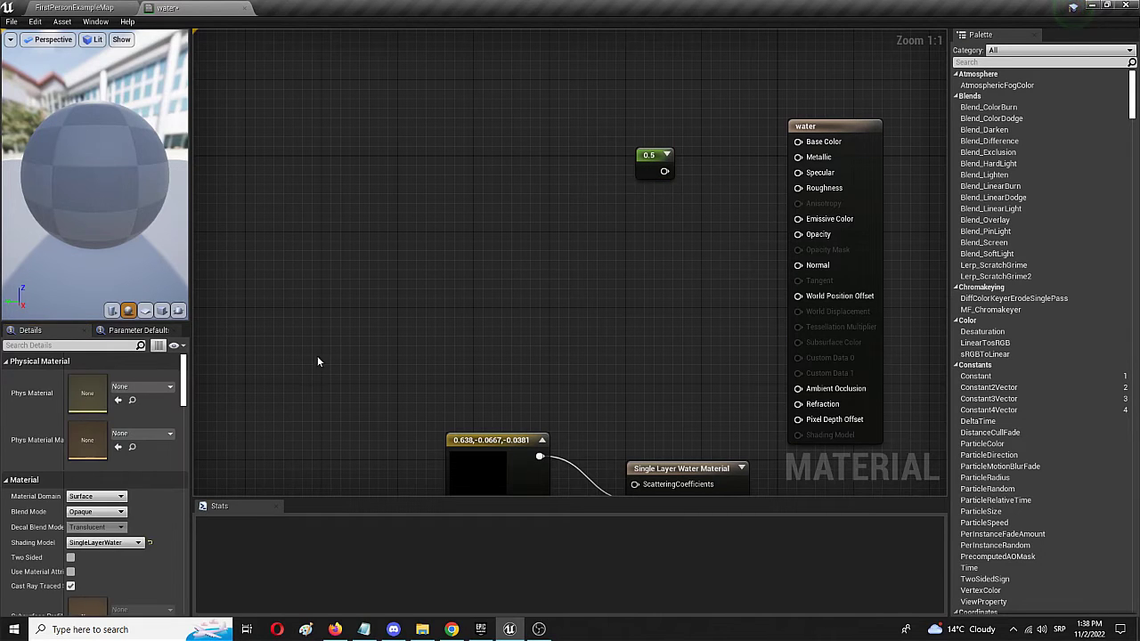
pyautogui.moveTo(615, 133)
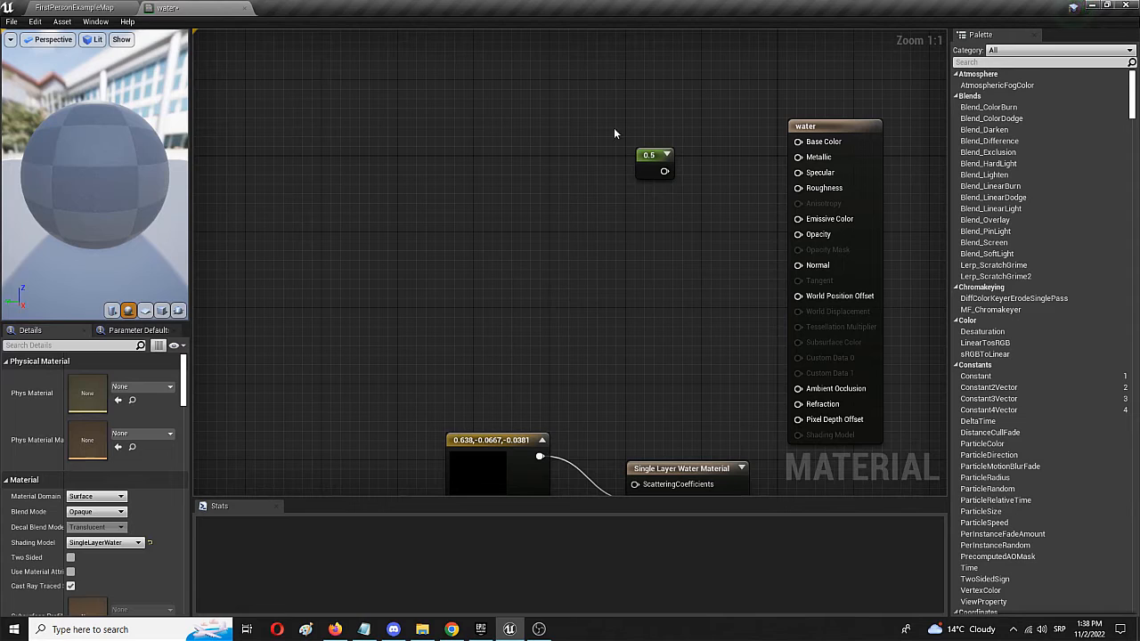
pyautogui.click(648, 157)
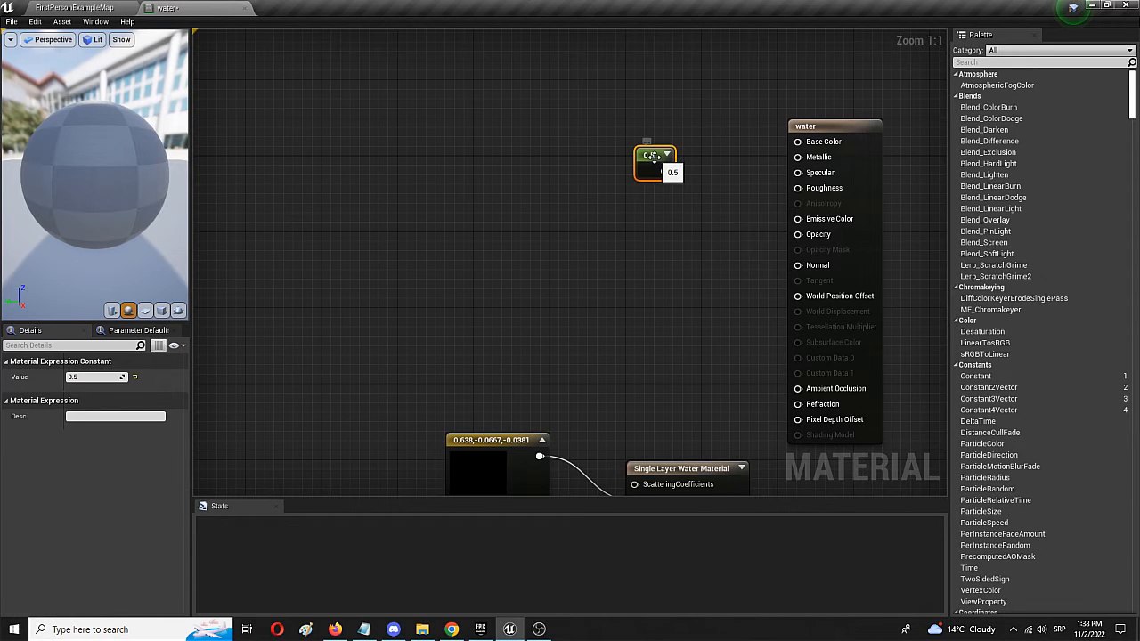
pyautogui.rightClick(655, 157)
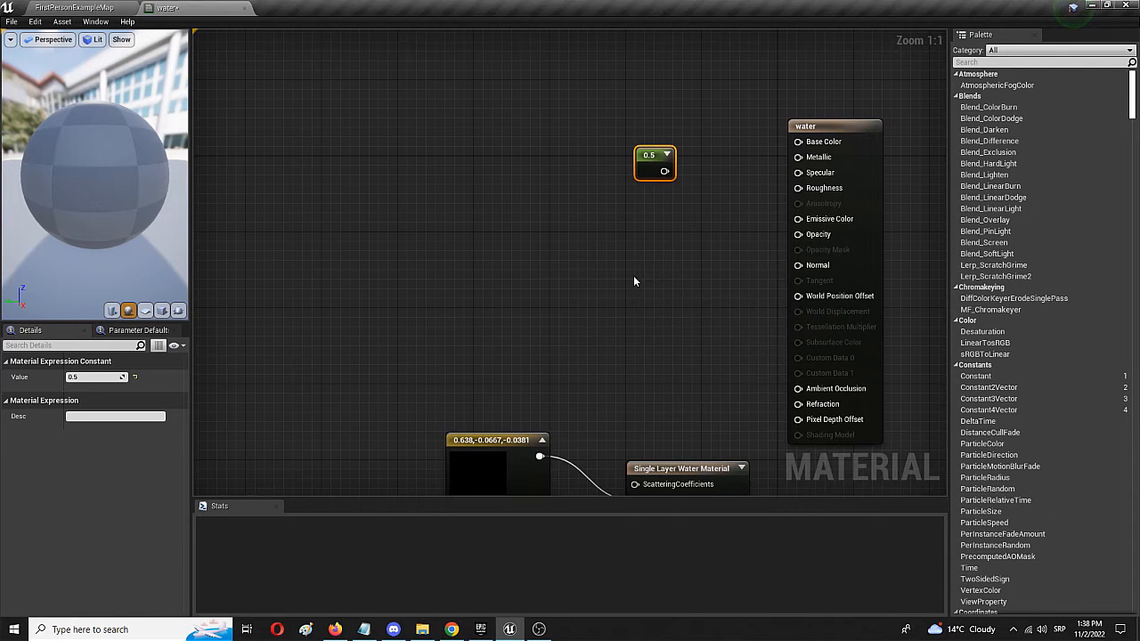
pyautogui.moveTo(574, 210)
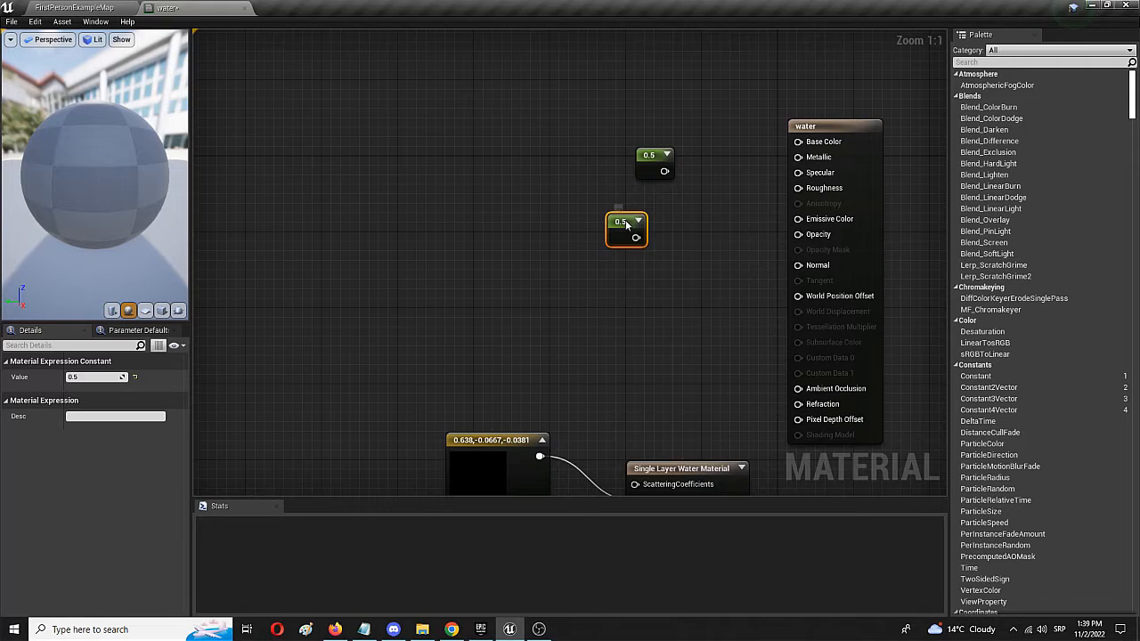
pyautogui.rightClick(627, 222)
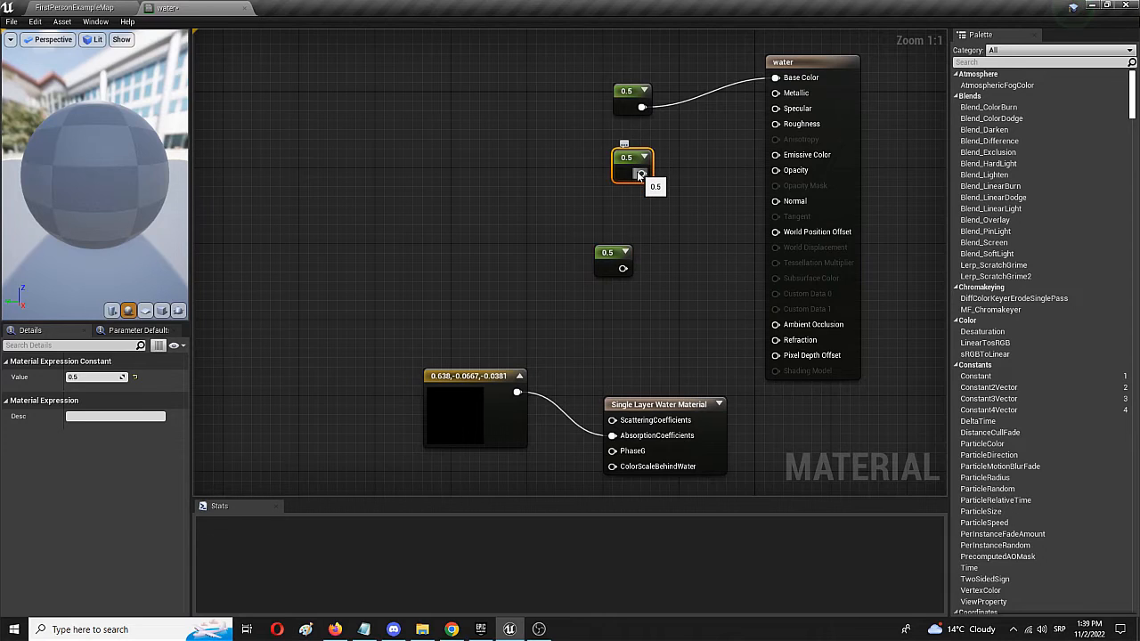
pyautogui.moveTo(670, 177)
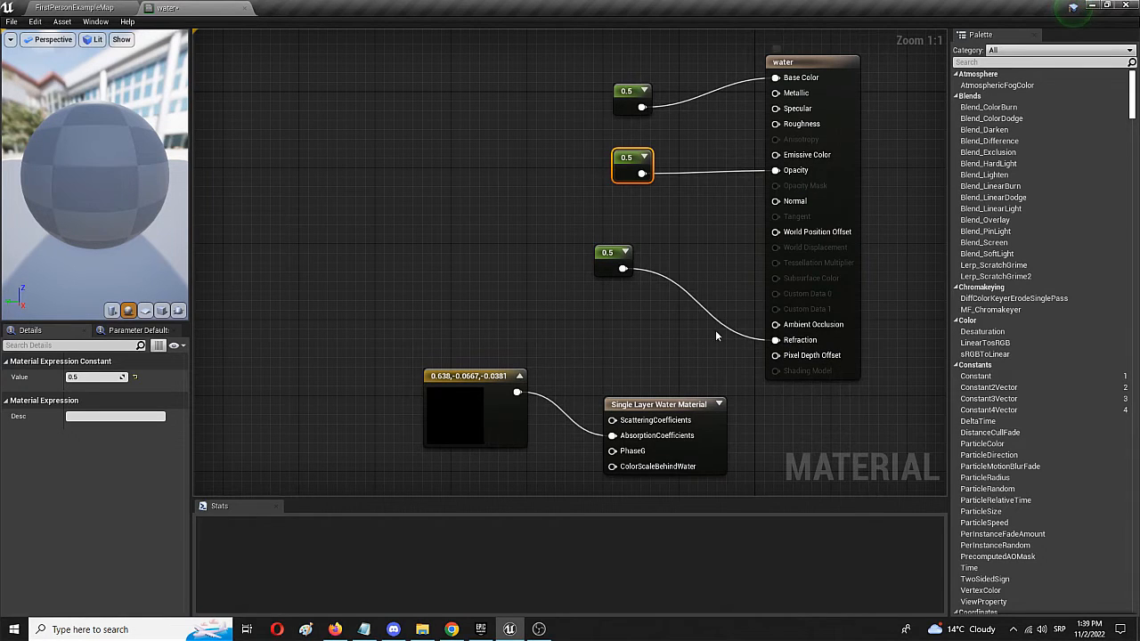
# Step: Wire the third 0.5 constant into Refraction and tidy its position in the graph
pyautogui.moveTo(613, 258); pyautogui.dragTo(661, 354)
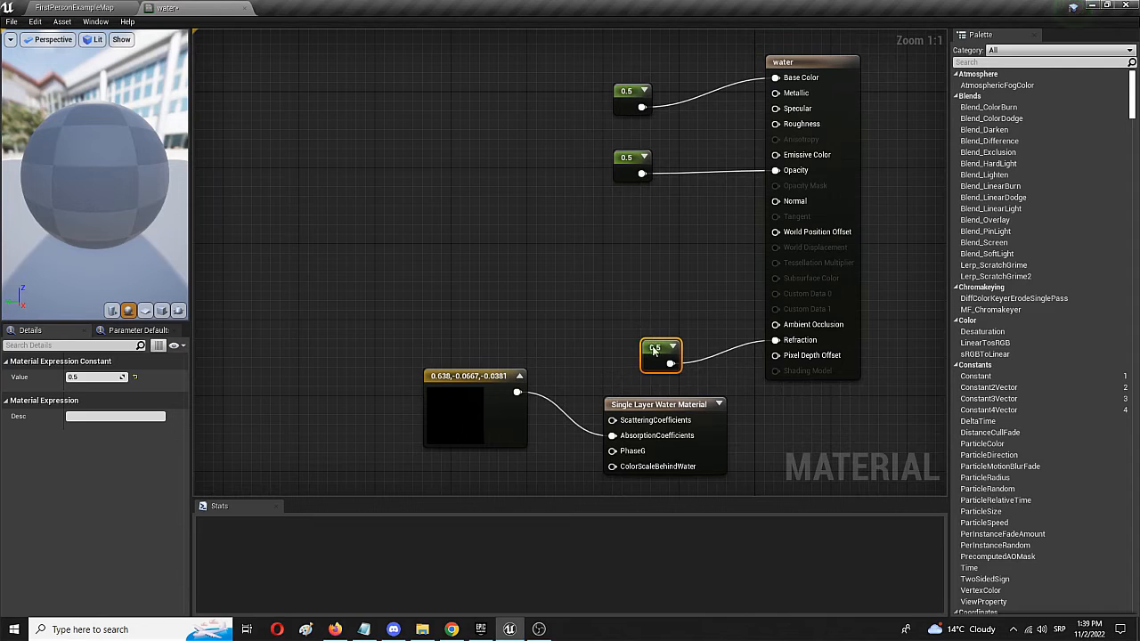
pyautogui.moveTo(661, 353); pyautogui.dragTo(632, 306)
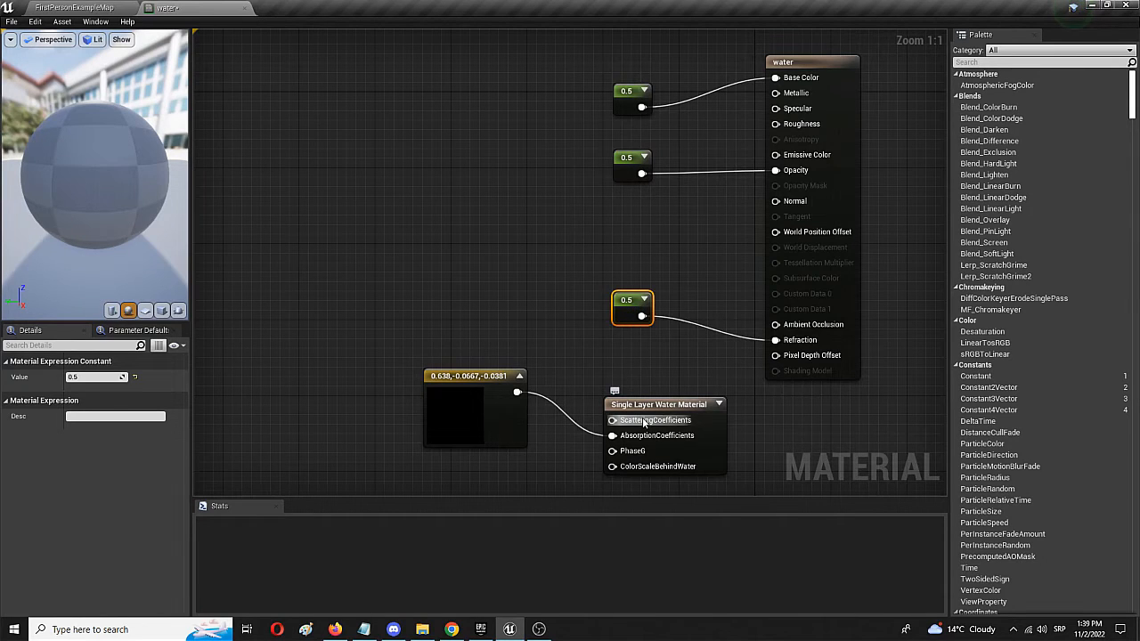
pyautogui.moveTo(598, 385)
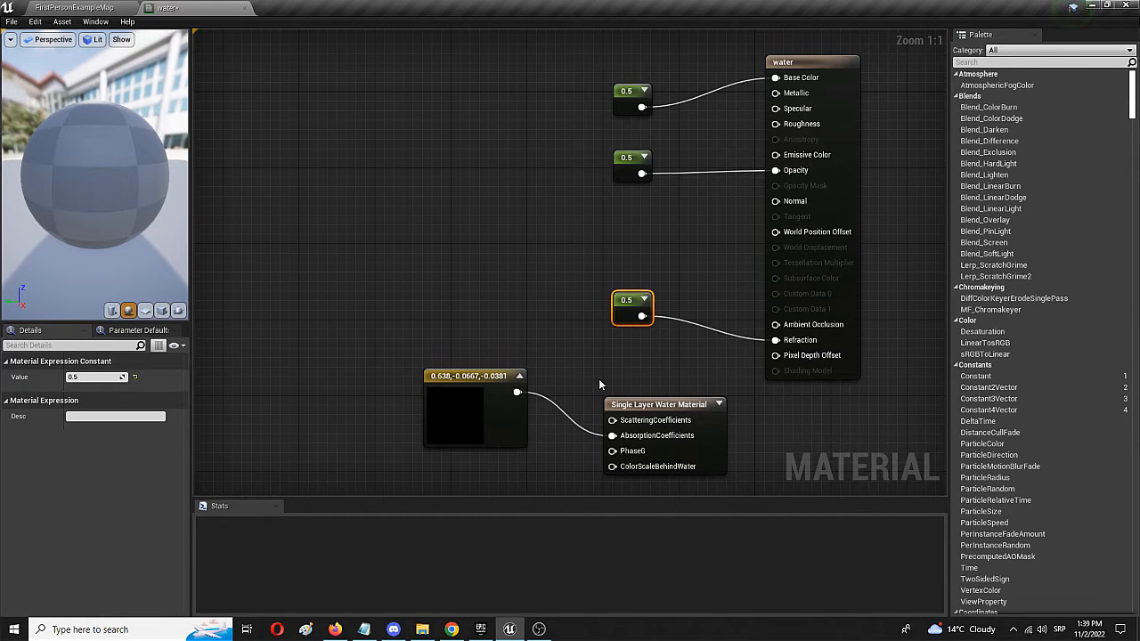
pyautogui.moveTo(449, 294)
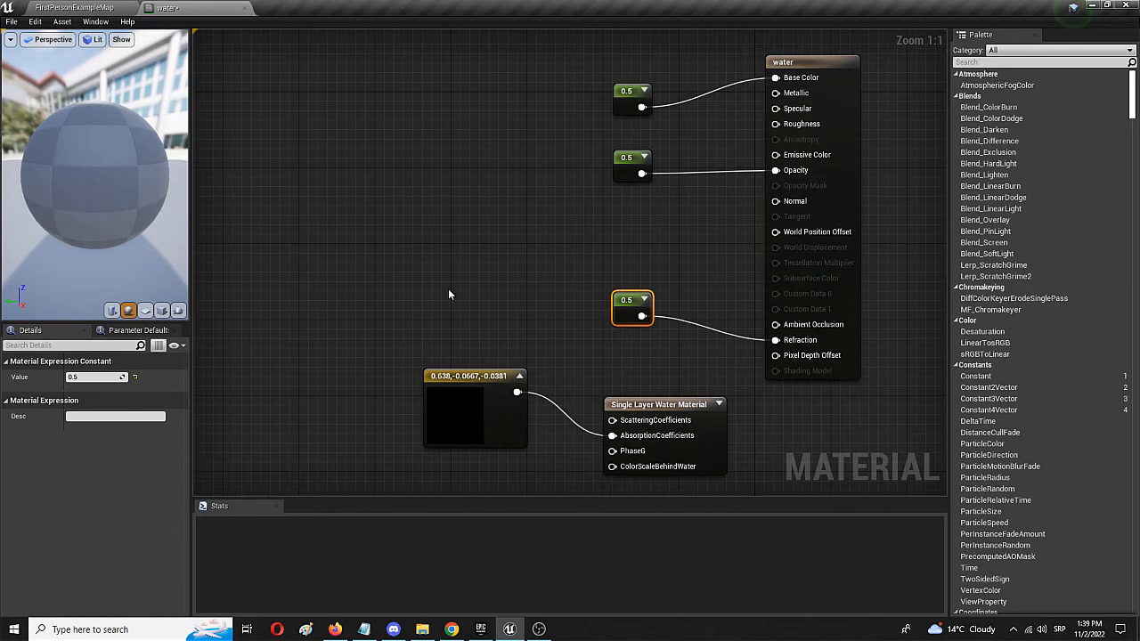
pyautogui.moveTo(324, 249)
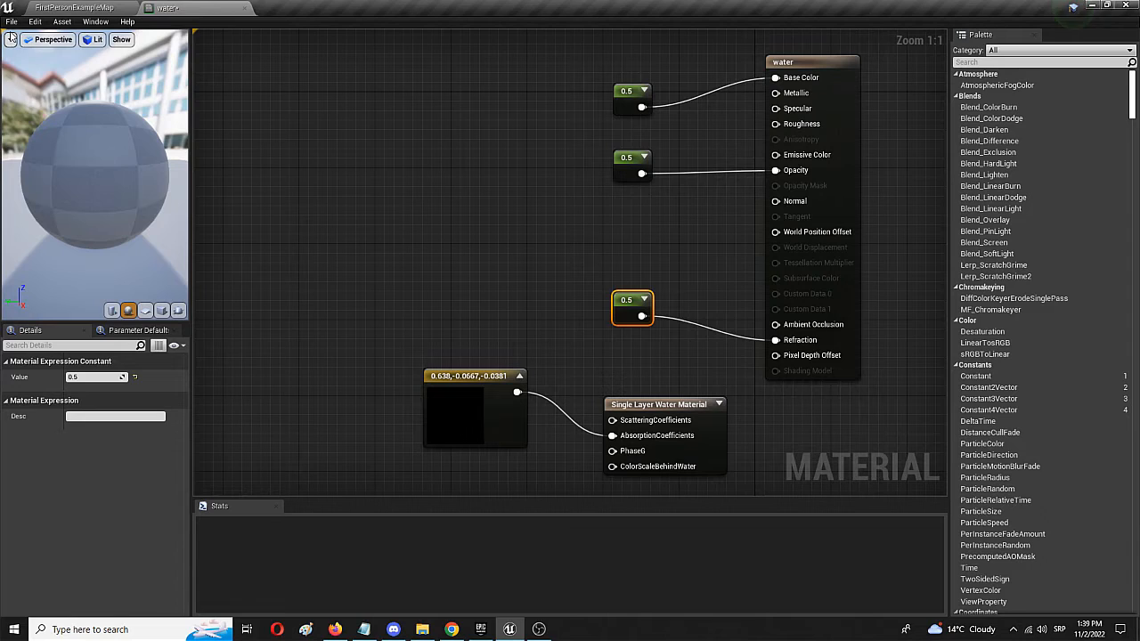
# Step: Save the water material so its packages are written to disk
pyautogui.click(11, 21)
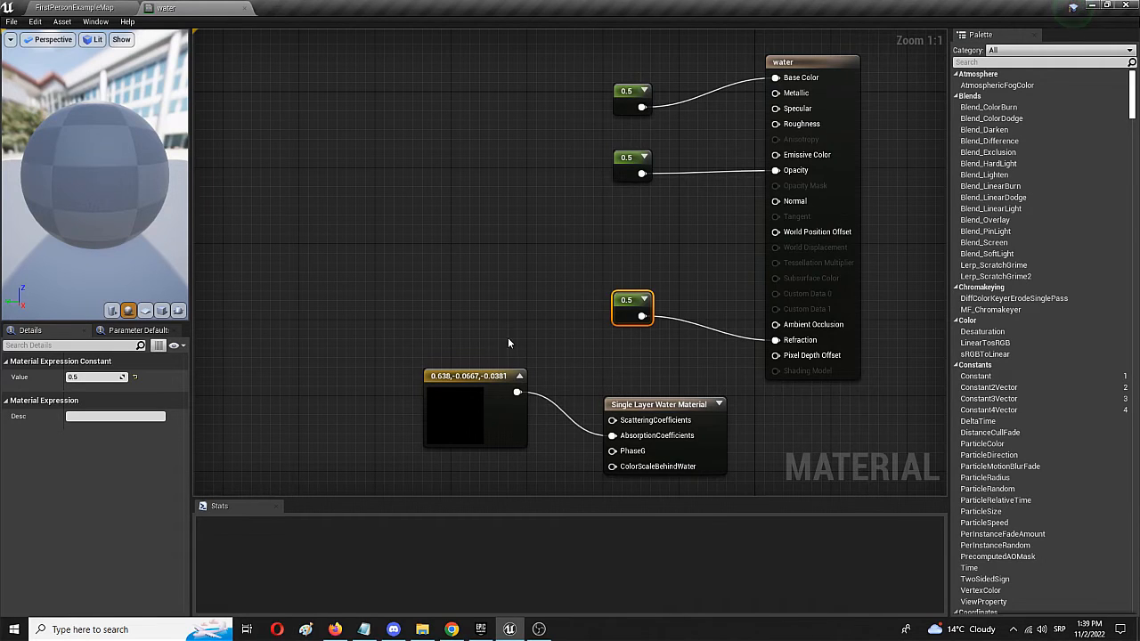
pyautogui.moveTo(371, 349)
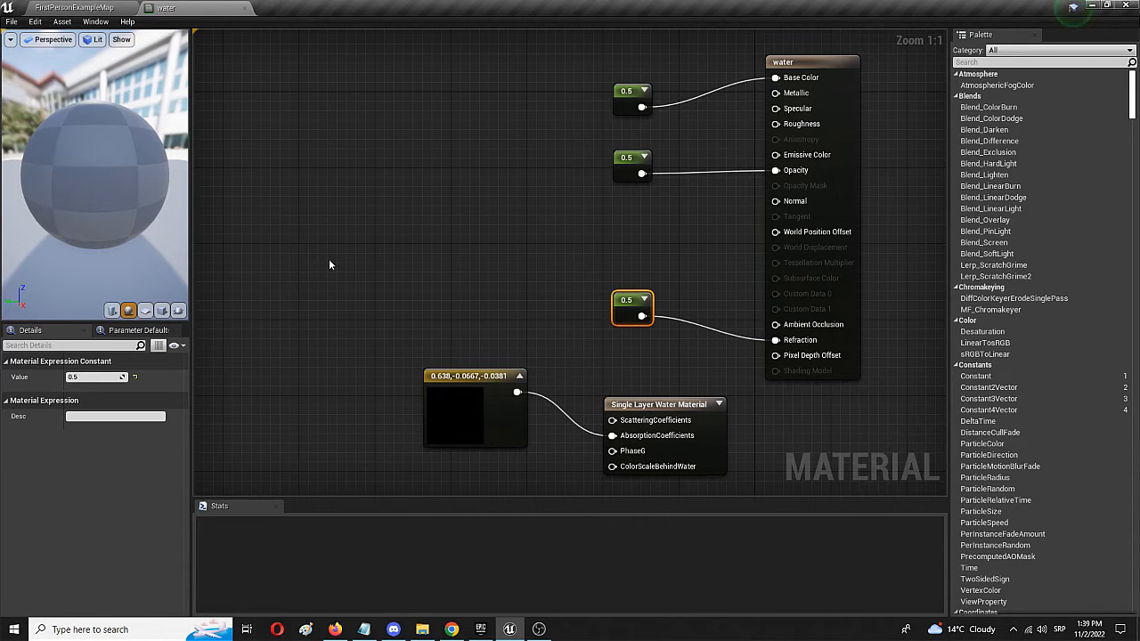
pyautogui.click(11, 22)
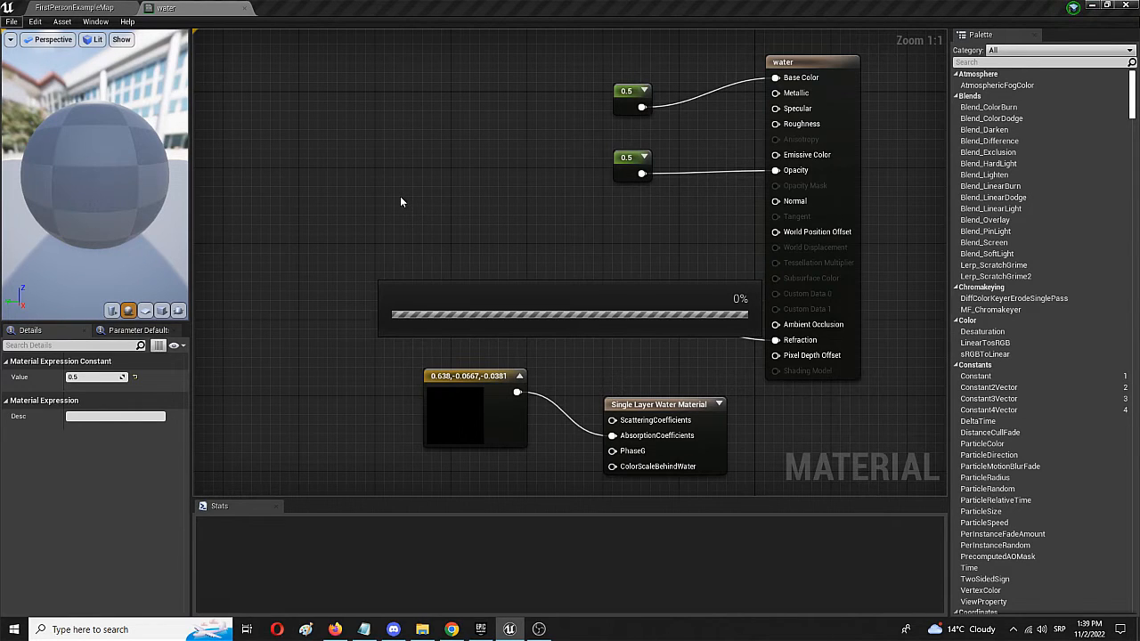
pyautogui.moveTo(434, 217)
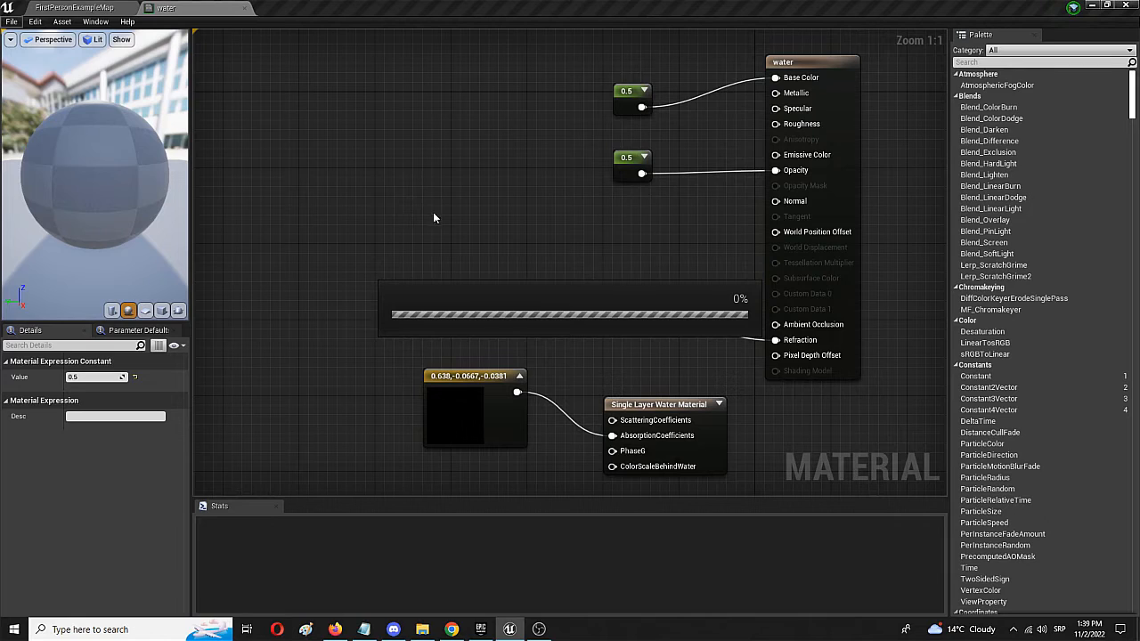
pyautogui.moveTo(454, 246)
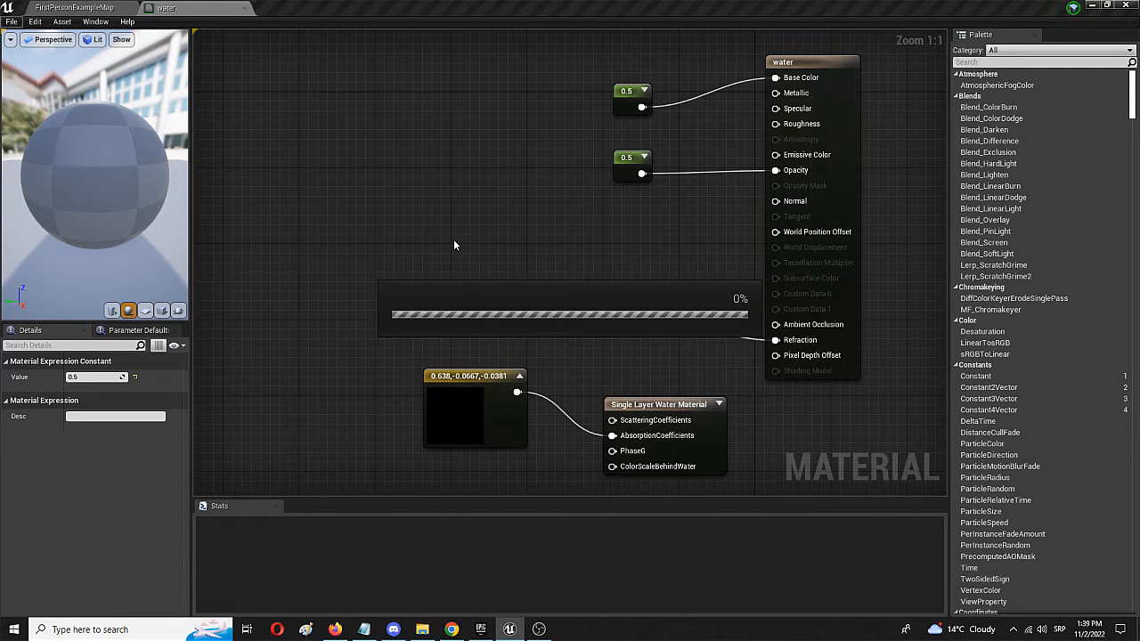
pyautogui.moveTo(481, 420)
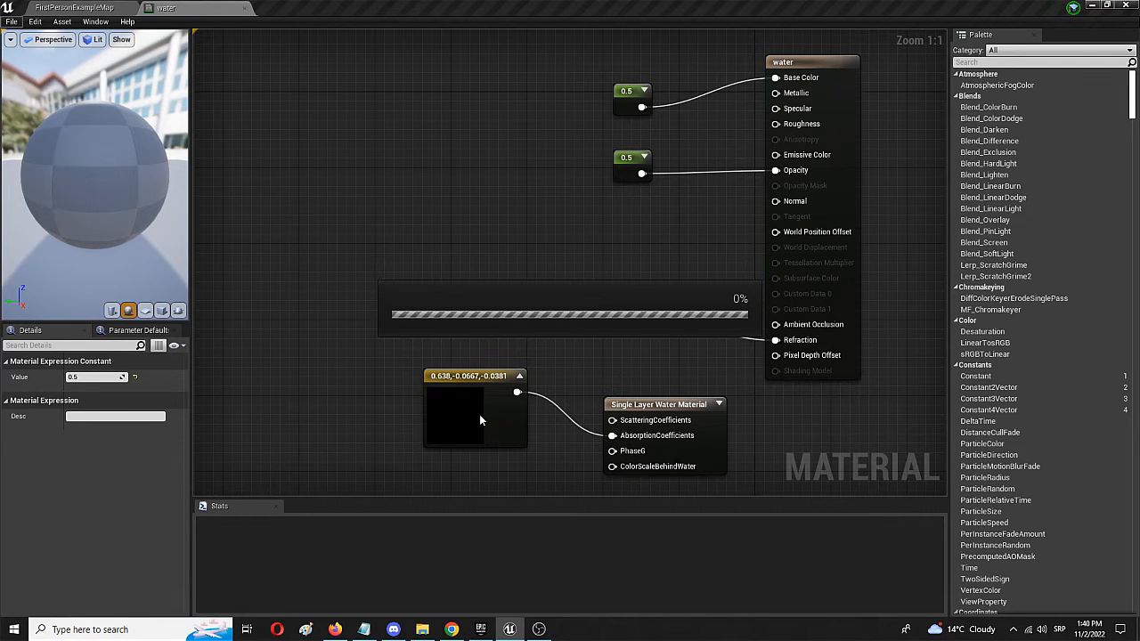
pyautogui.moveTo(467, 417)
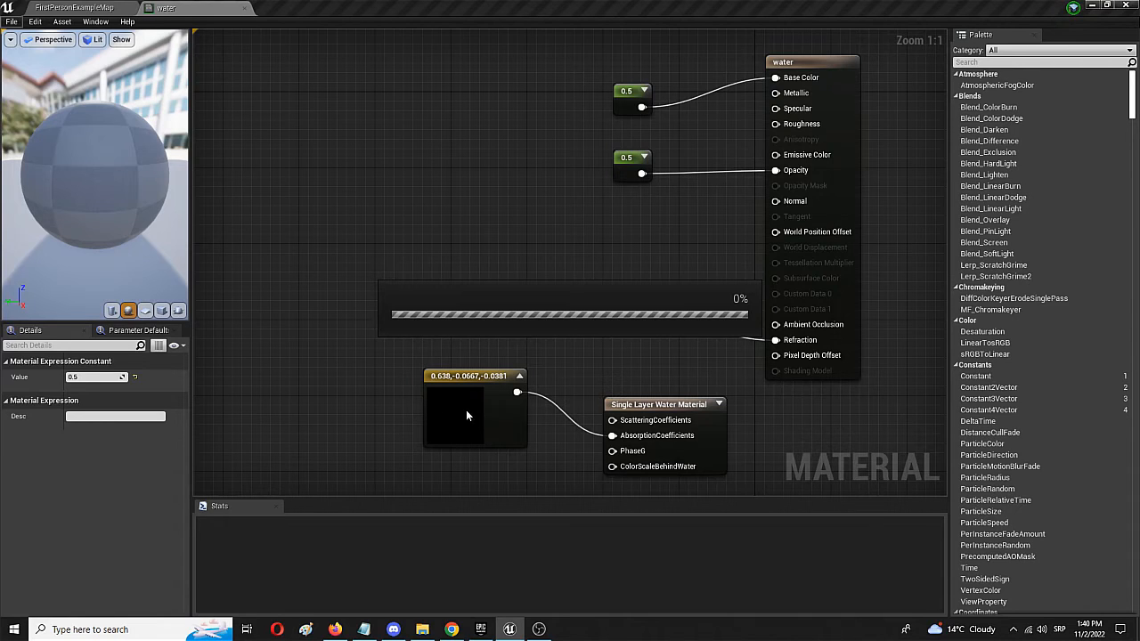
pyautogui.moveTo(474, 317)
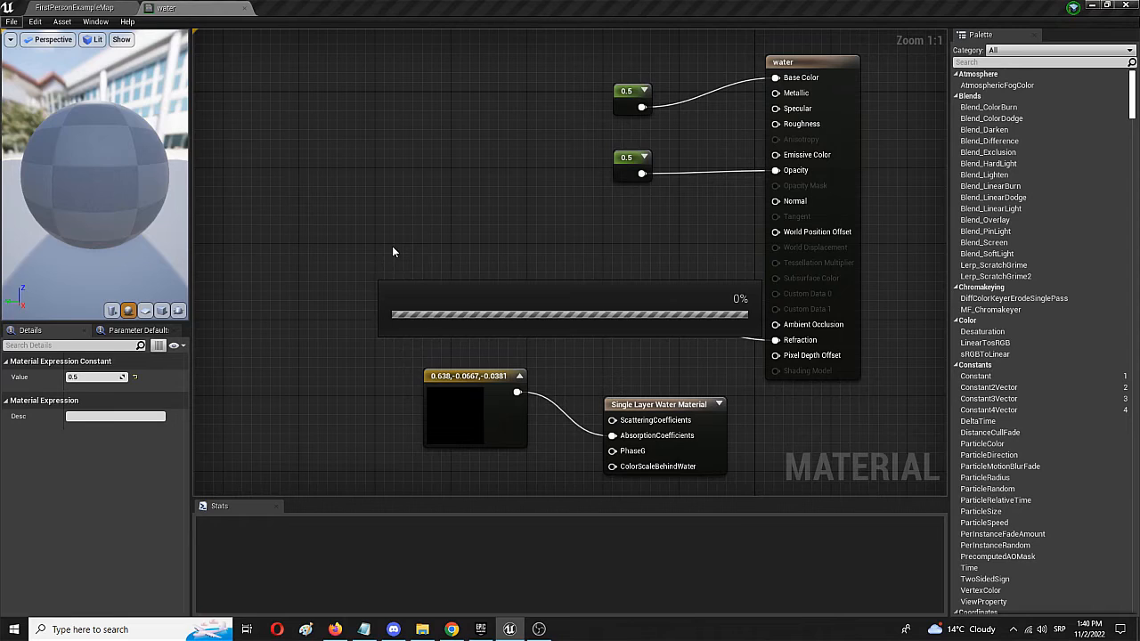
pyautogui.moveTo(637, 472)
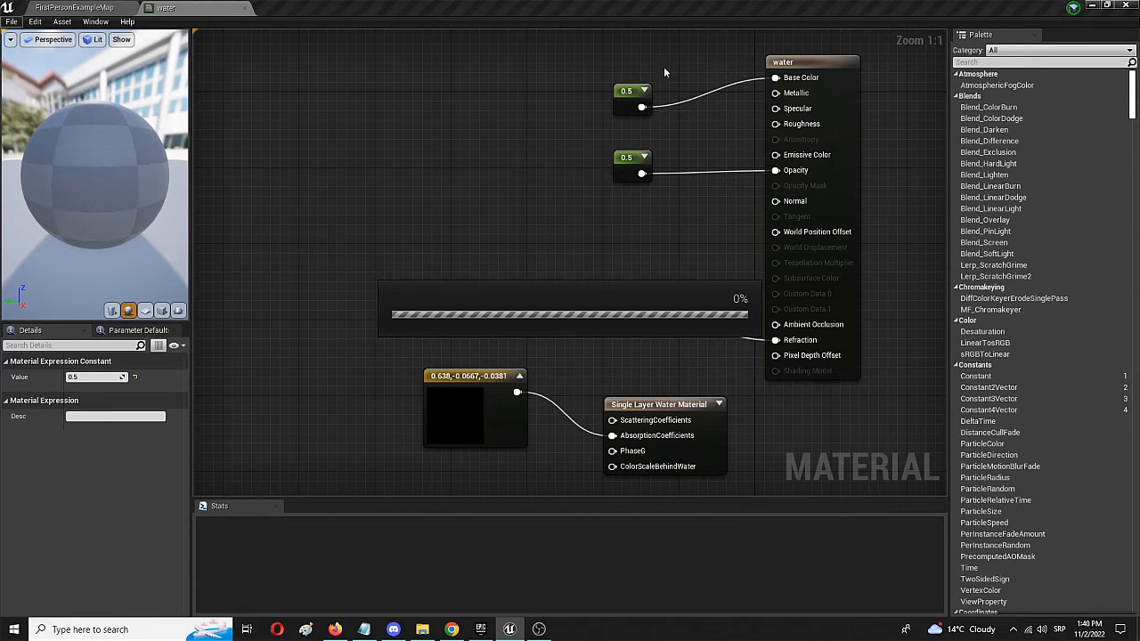
pyautogui.moveTo(752, 100)
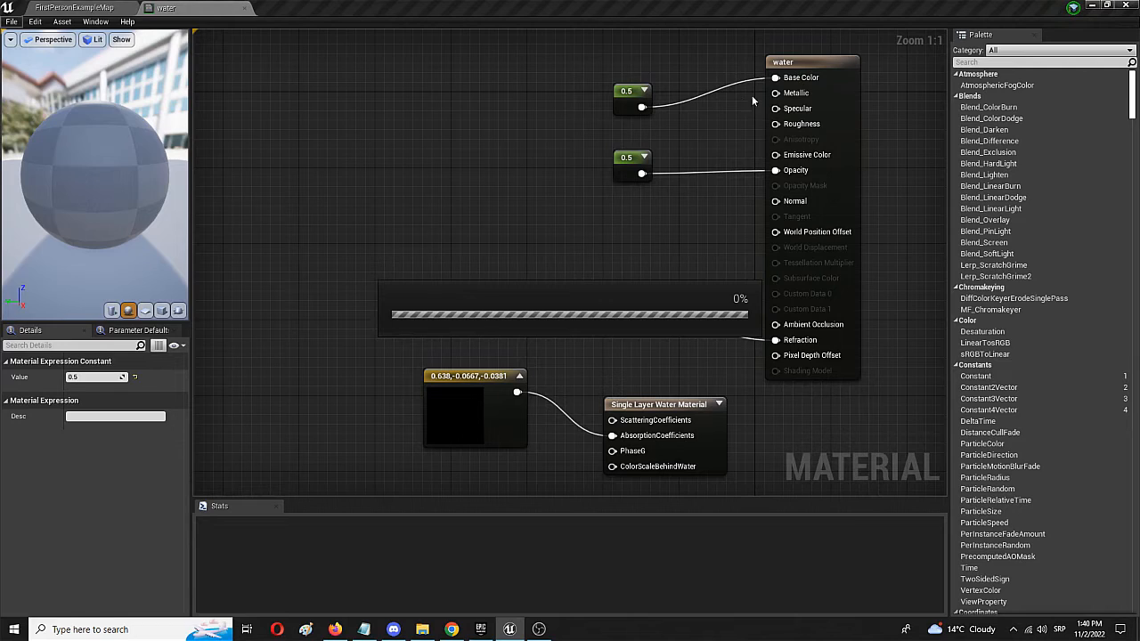
pyautogui.moveTo(801, 349)
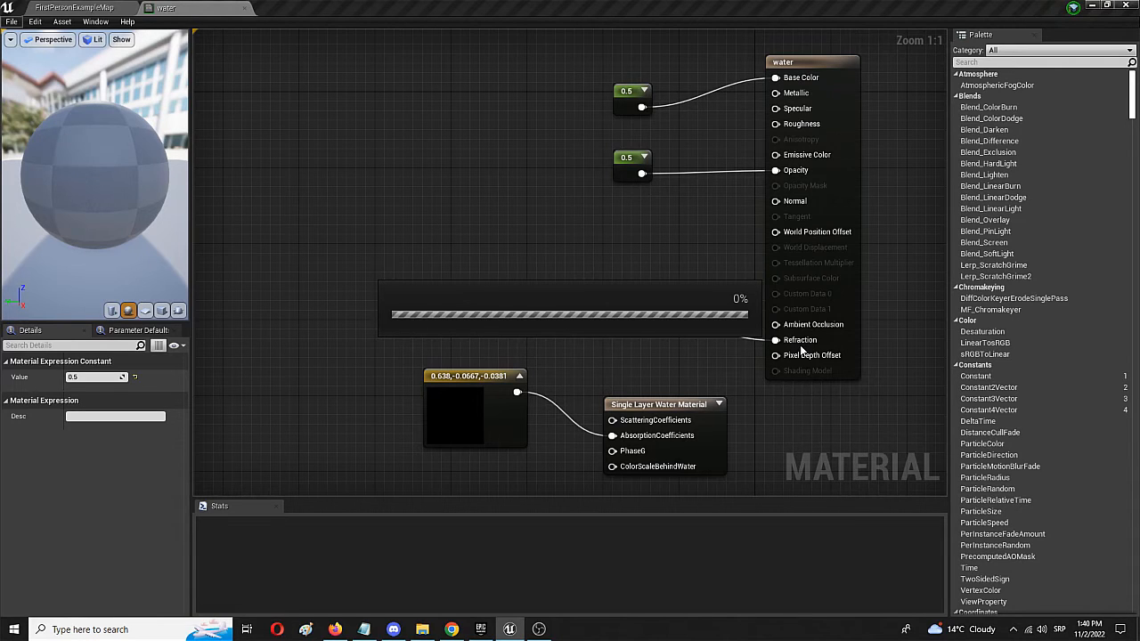
pyautogui.moveTo(720, 192)
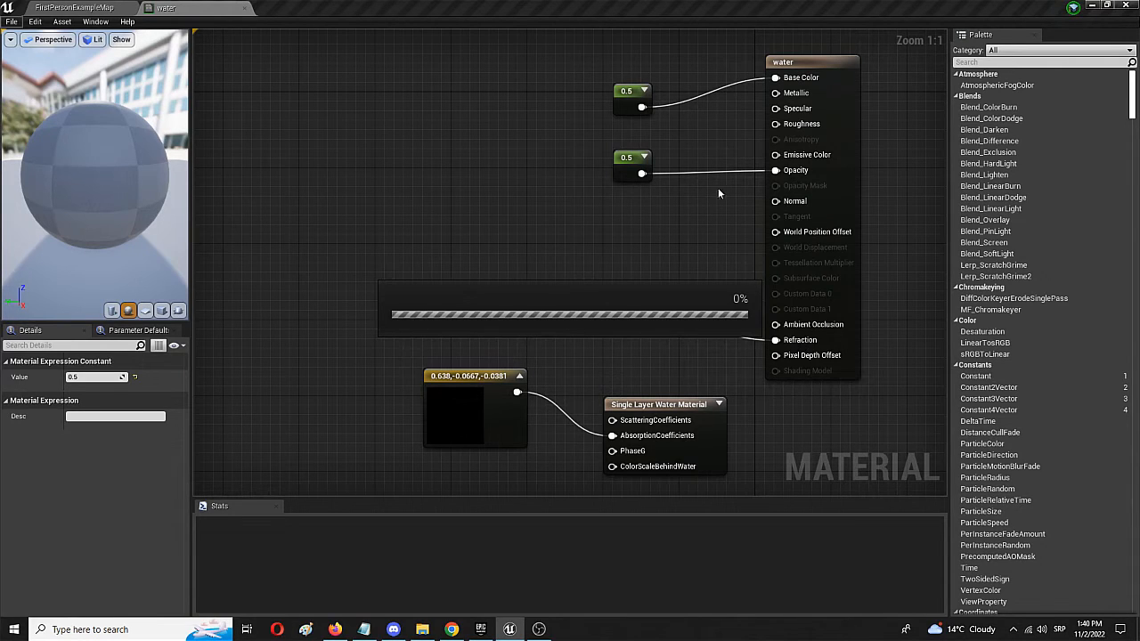
pyautogui.moveTo(566, 188)
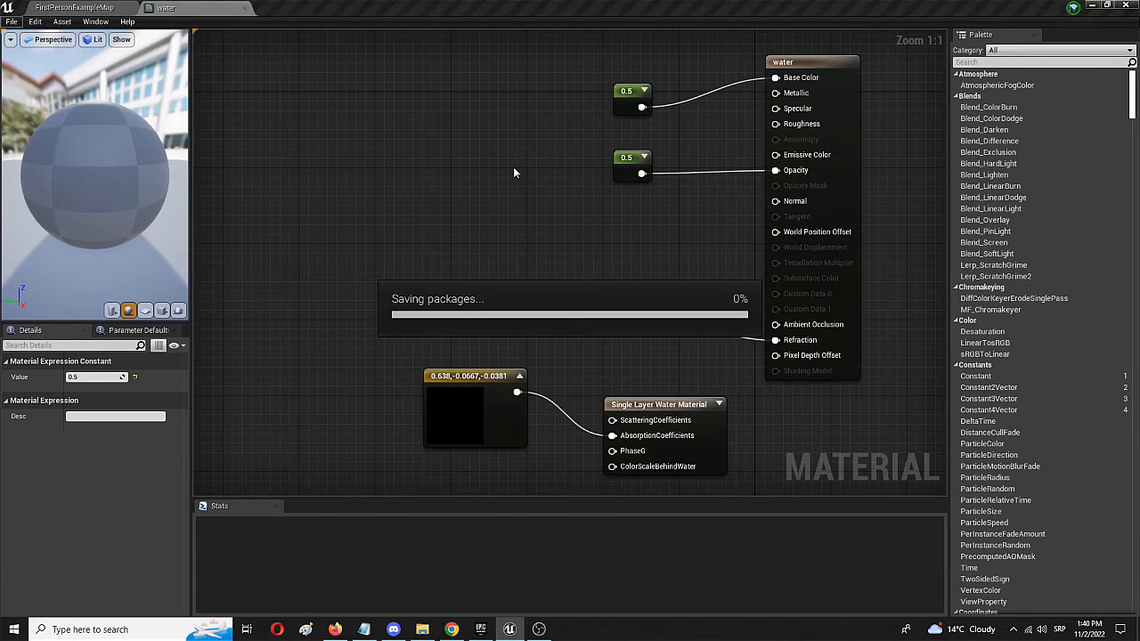
pyautogui.moveTo(509, 177)
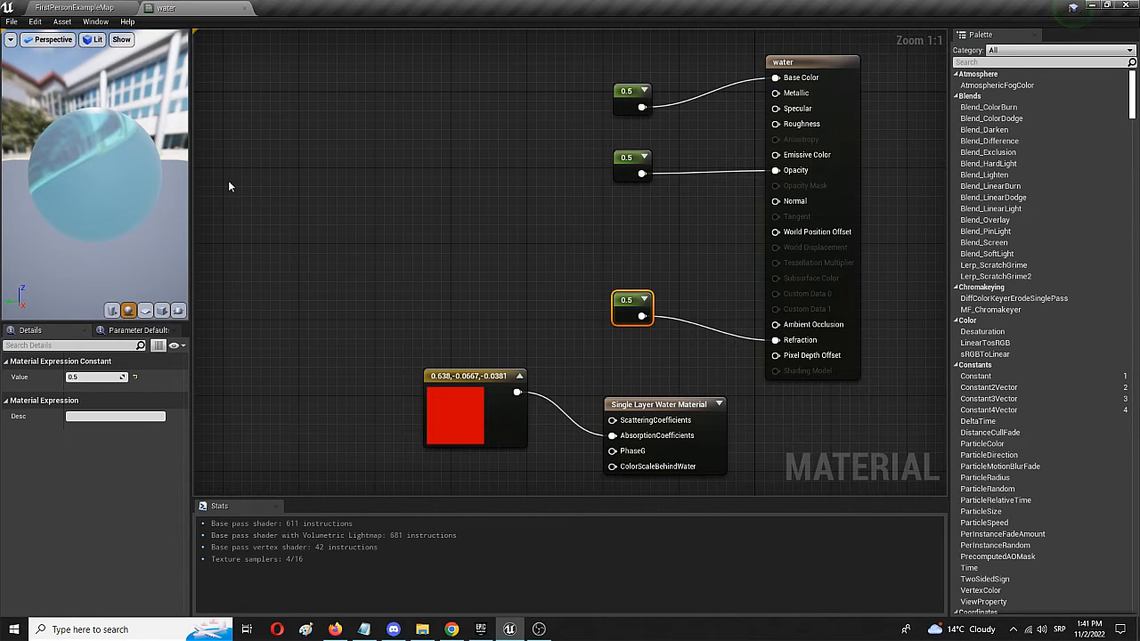
pyautogui.moveTo(139, 171)
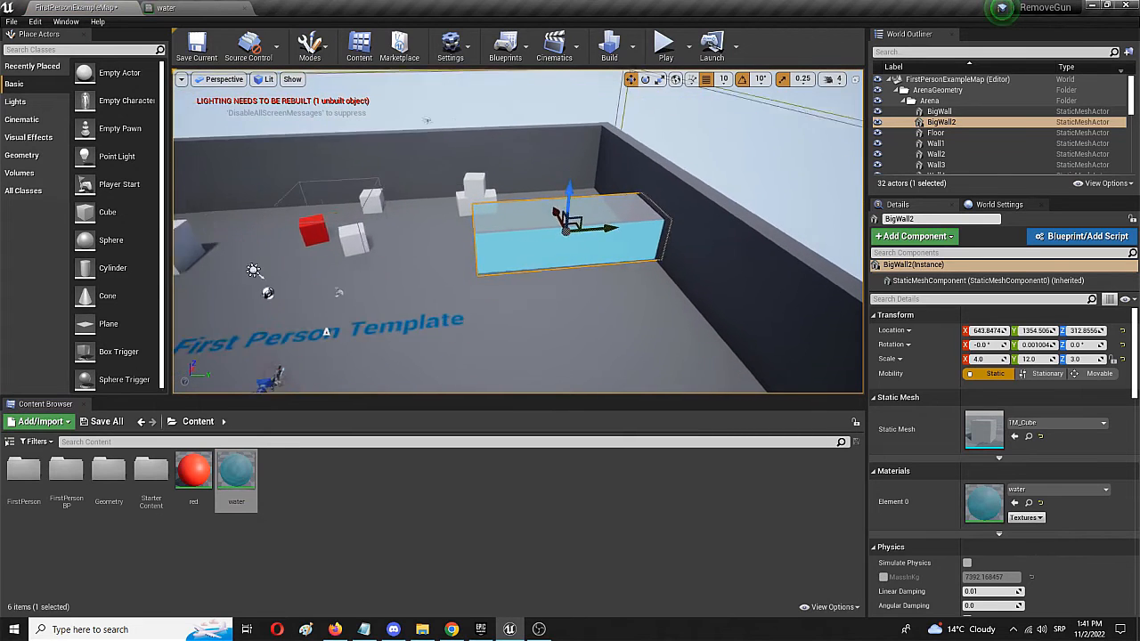
# Step: Move the red-material cube over to the water-covered BigWall2 block
pyautogui.moveTo(517, 267); pyautogui.dragTo(499, 213)
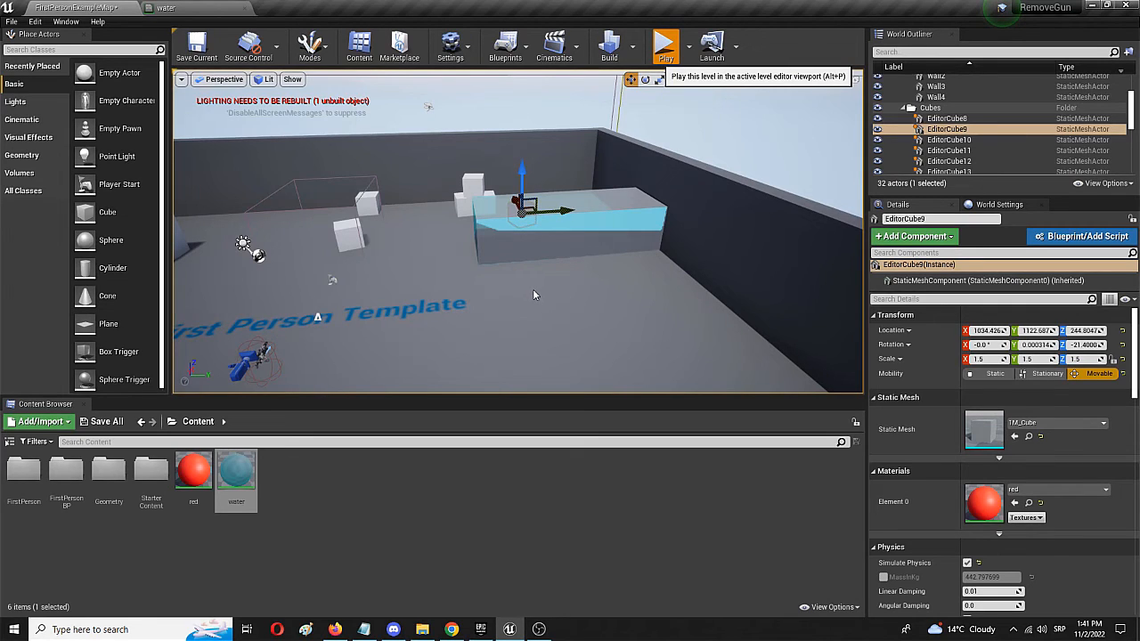
# Step: Play the level in first person to check the water, then stop the session
pyautogui.click(665, 44)
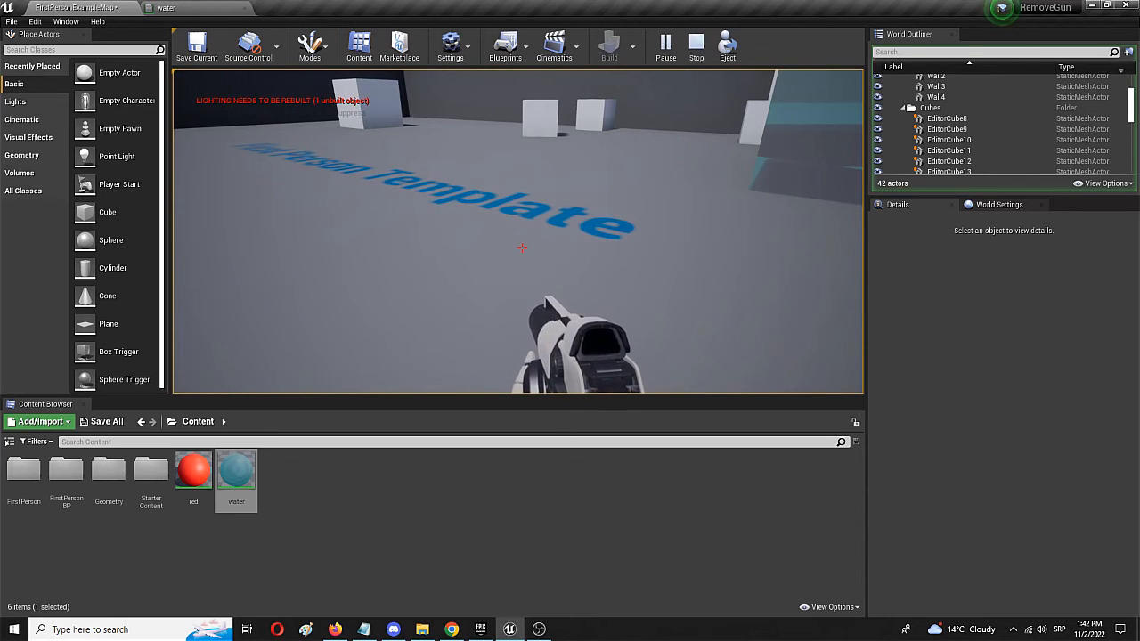
pyautogui.click(695, 43)
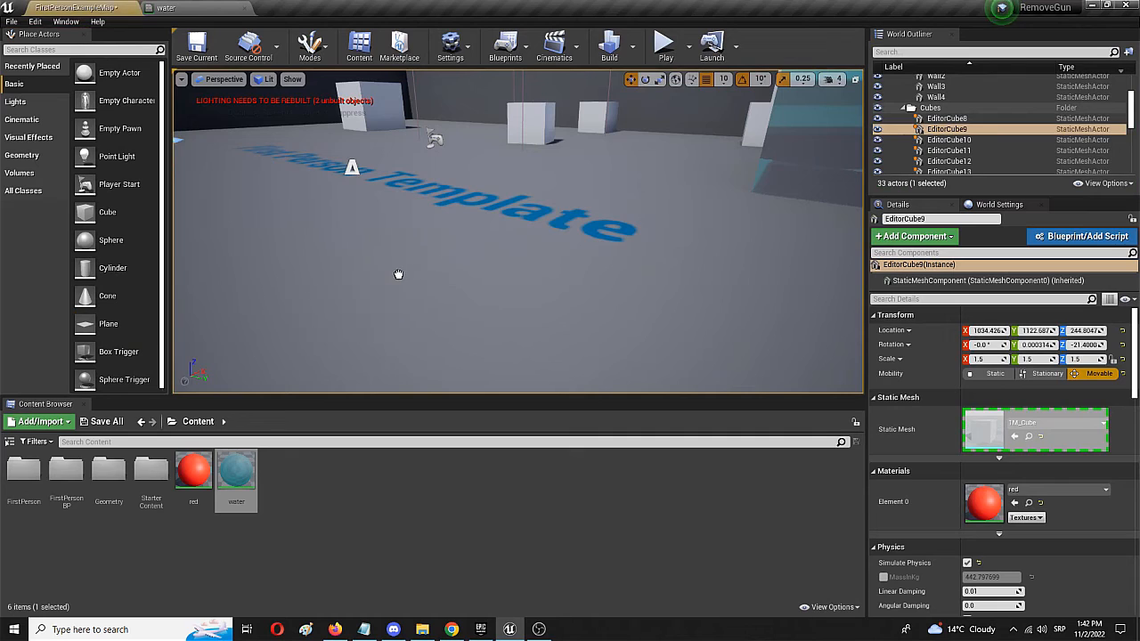
# Step: Select the floor Plane to confirm it carries the water material
pyautogui.click(392, 267)
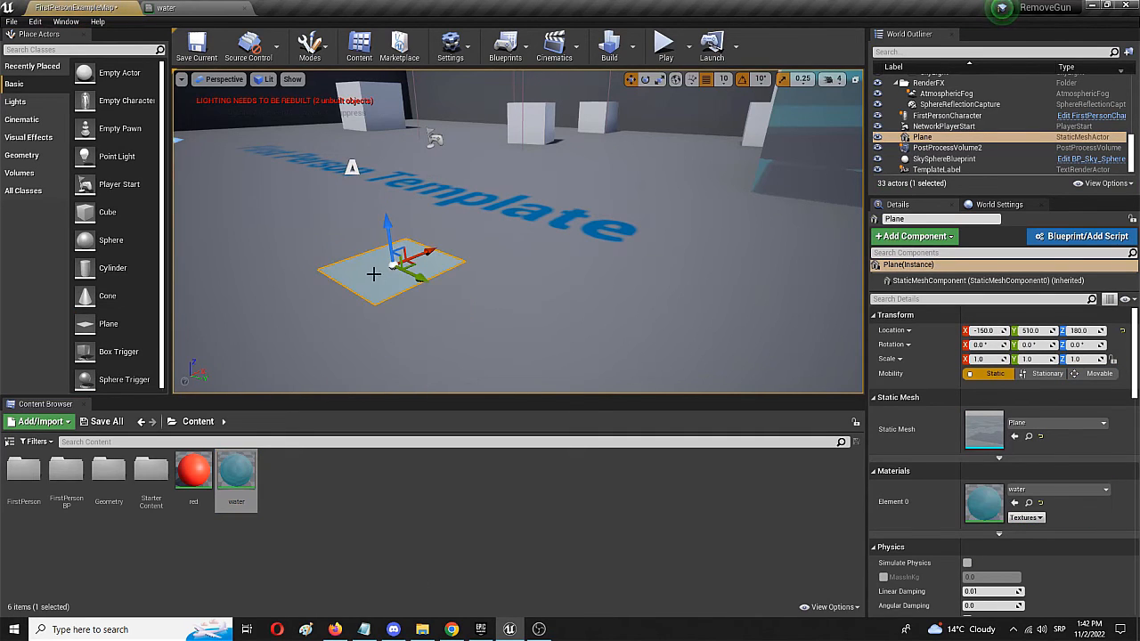
pyautogui.click(664, 43)
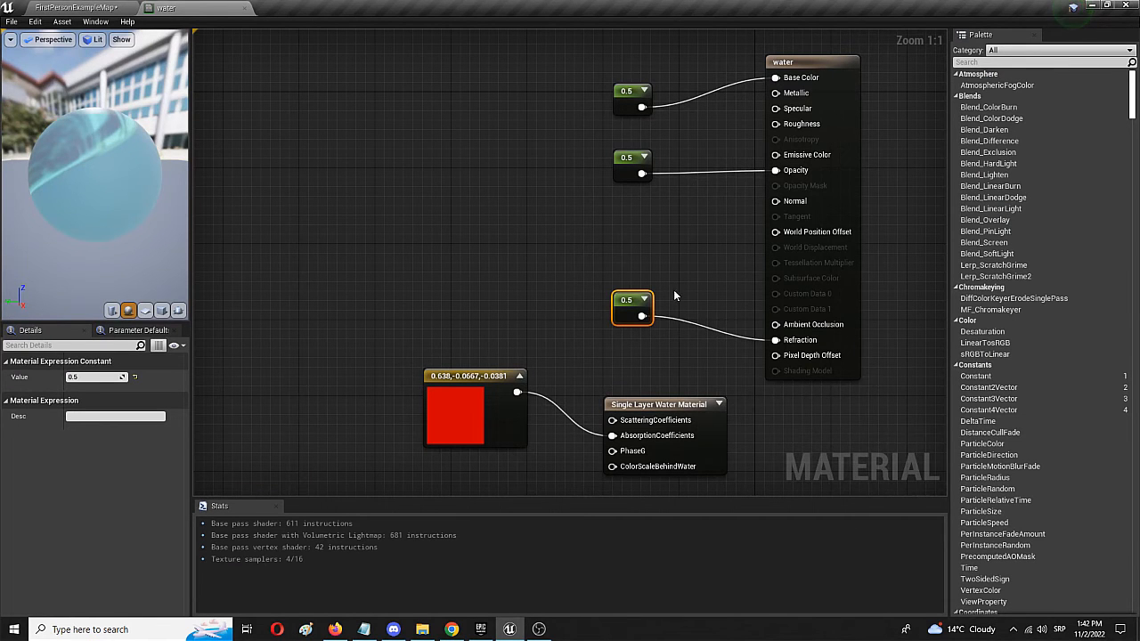
pyautogui.moveTo(449, 420)
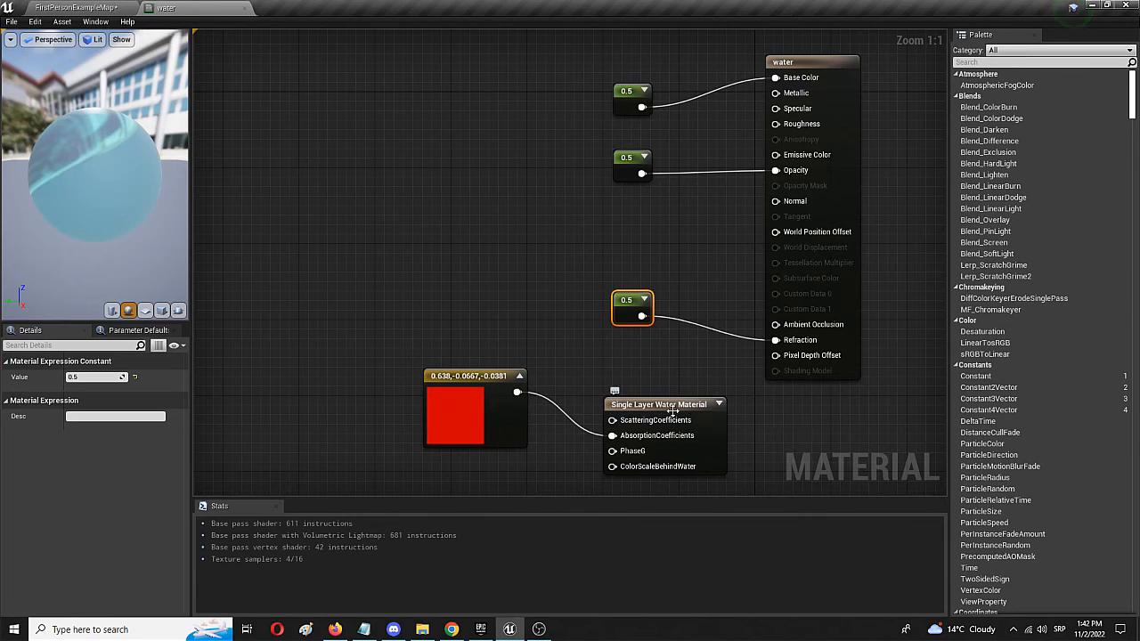
pyautogui.moveTo(659, 405)
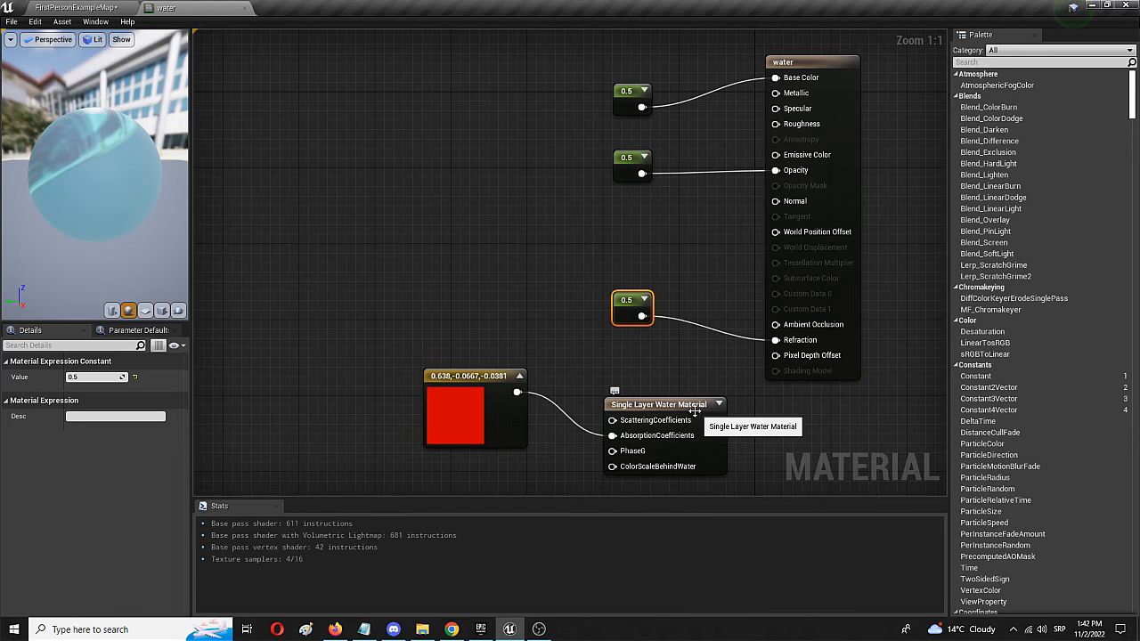
pyautogui.moveTo(688, 402)
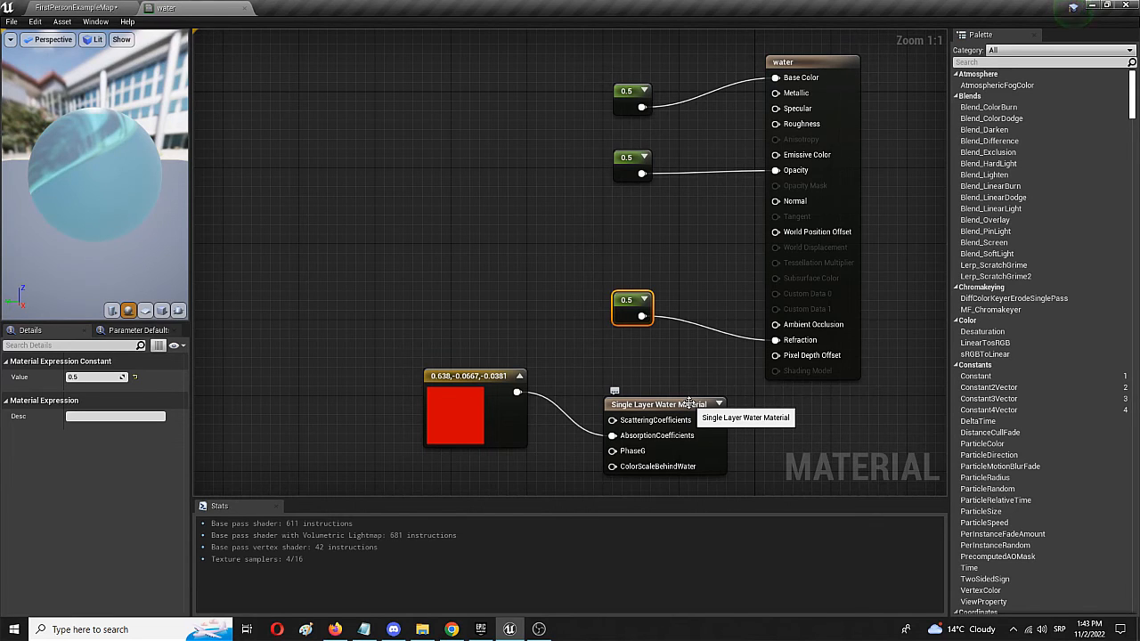
pyautogui.moveTo(681, 408)
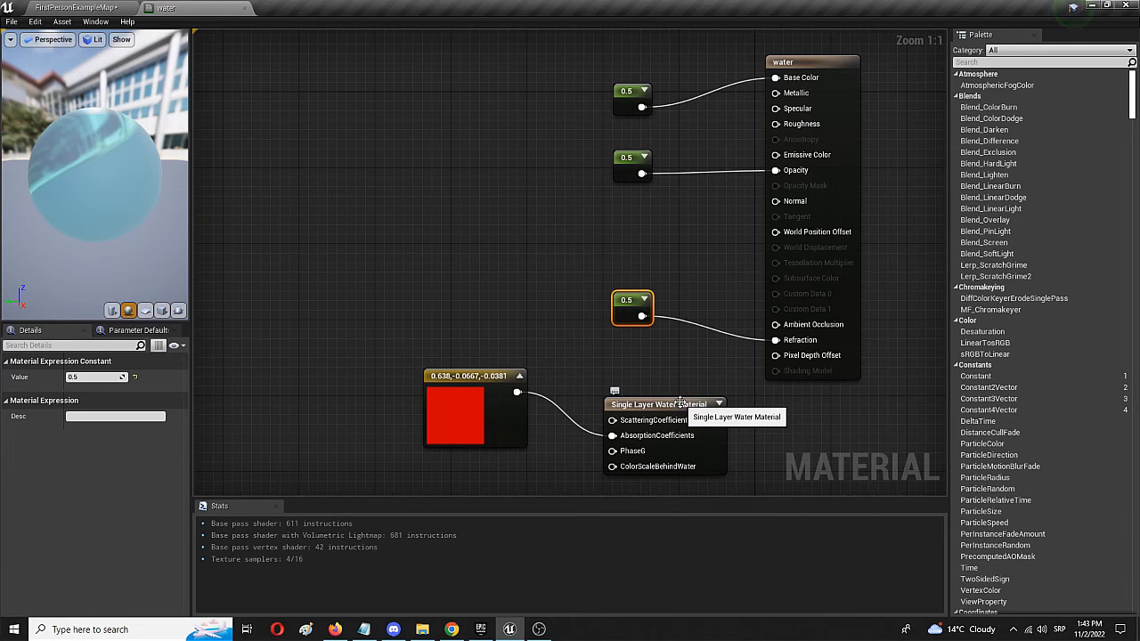
pyautogui.moveTo(681, 401)
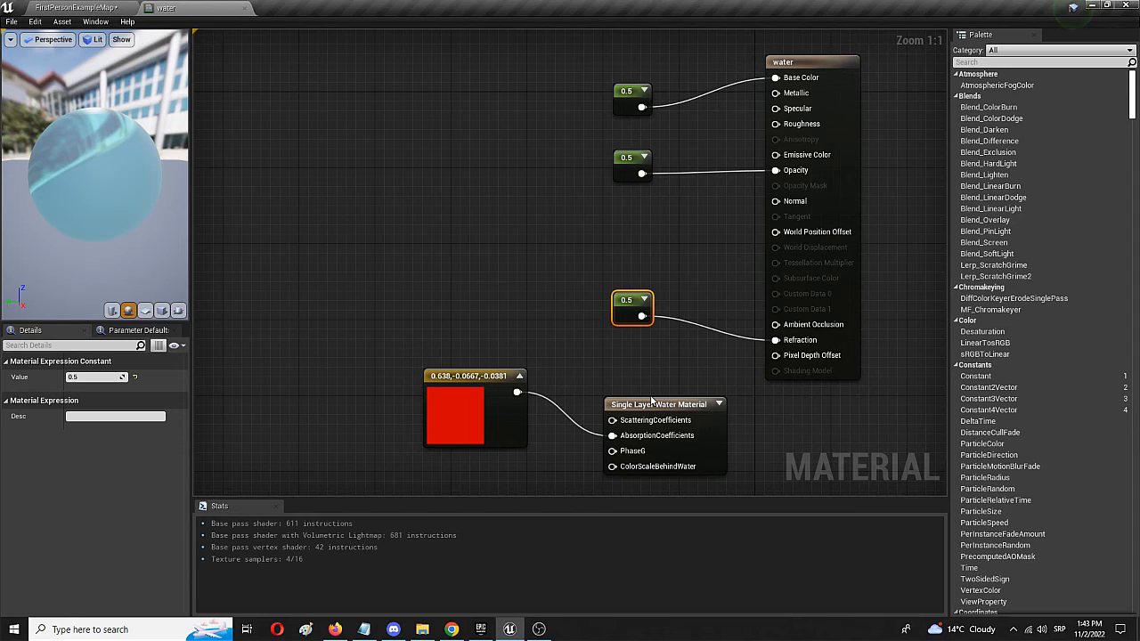
pyautogui.moveTo(620, 396)
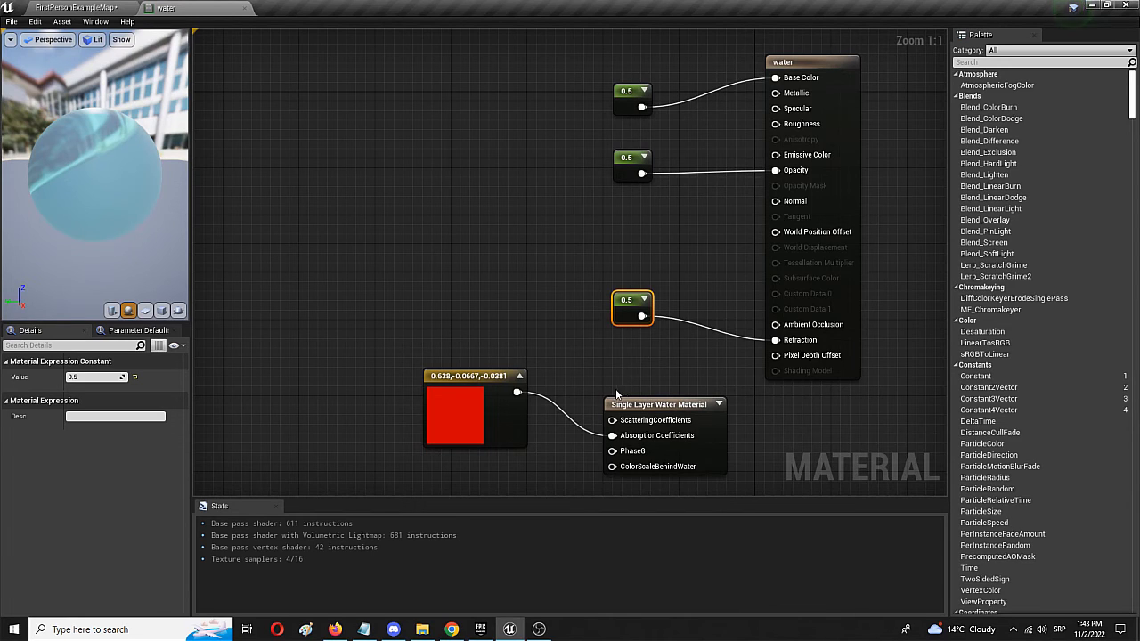
pyautogui.moveTo(604, 418)
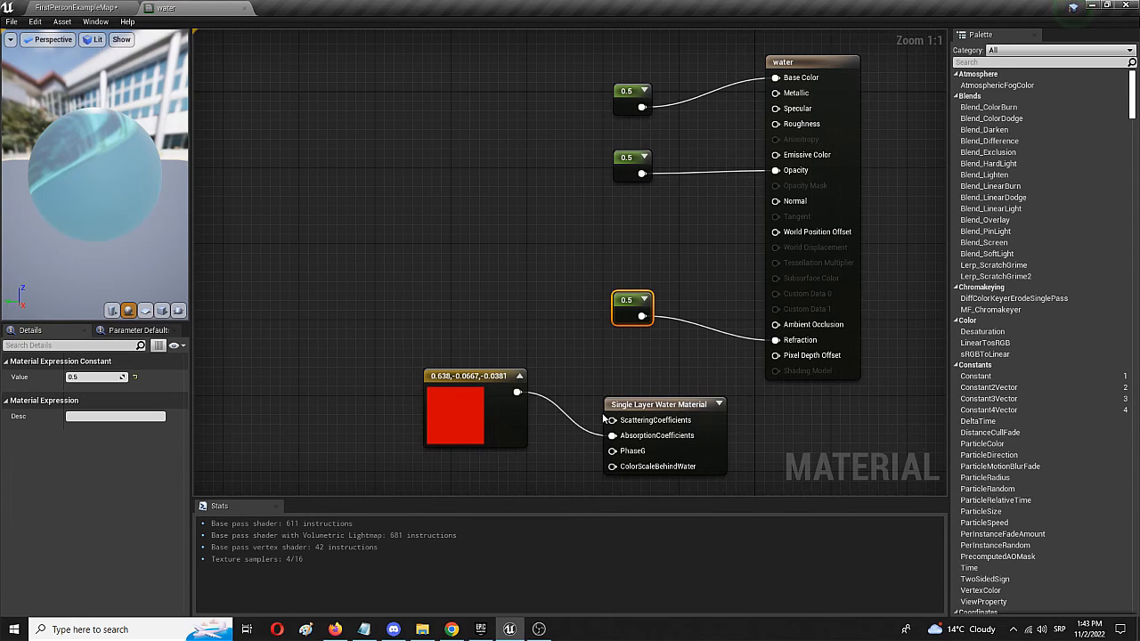